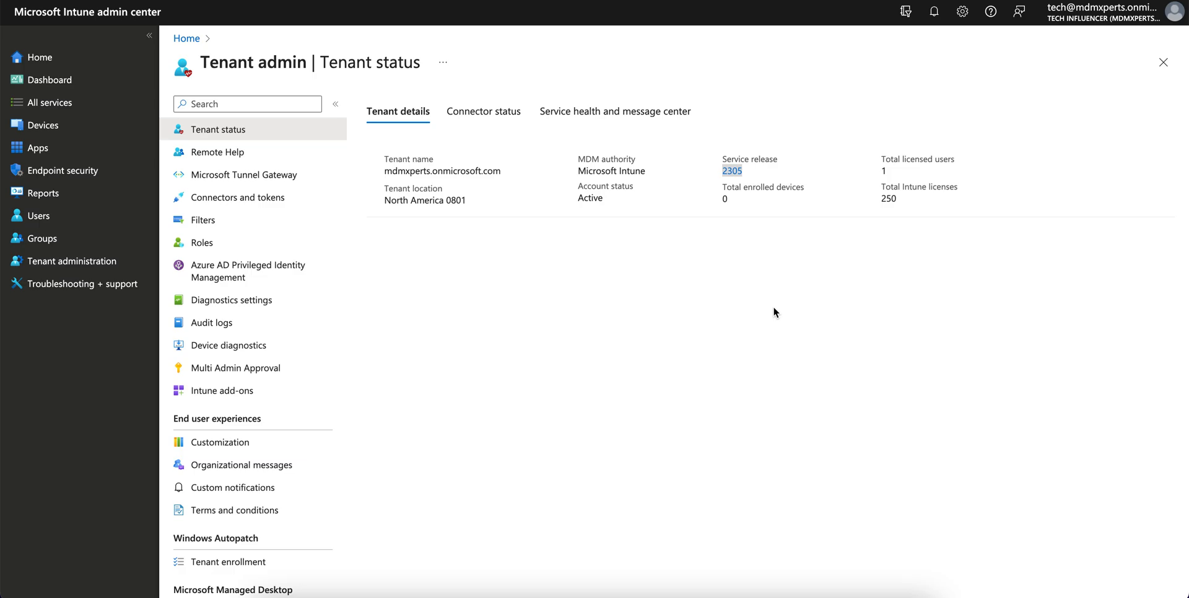
{"action": "mouse_move", "coordinate": [763, 313]}
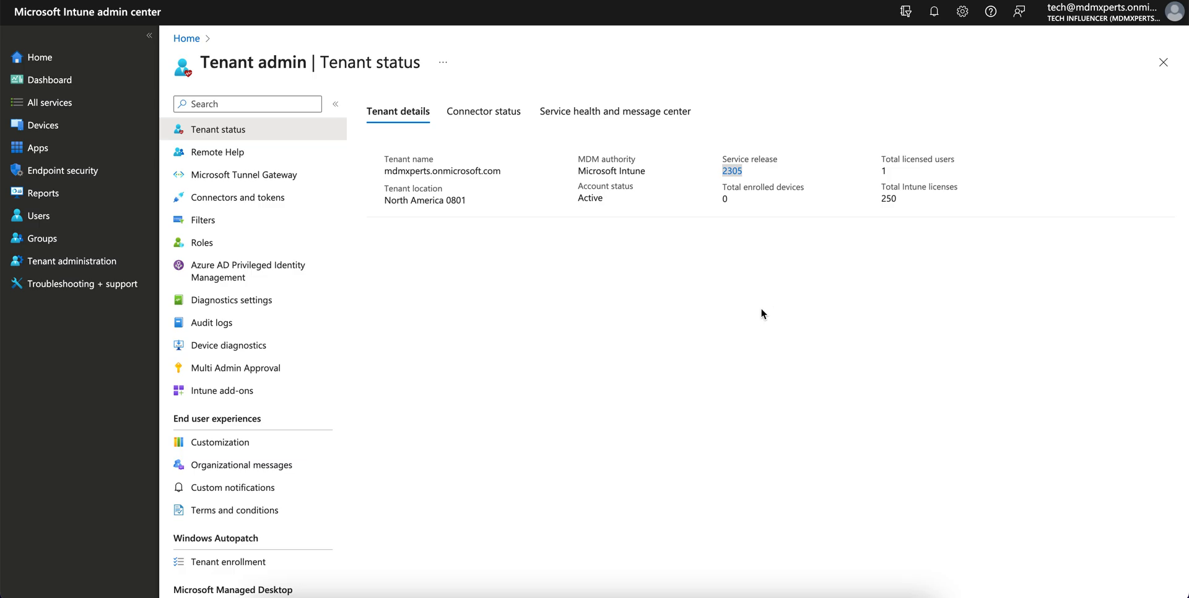
Step: Visit the Tenant status page and then the Devices overview
{"action": "left_click", "coordinate": [72, 261]}
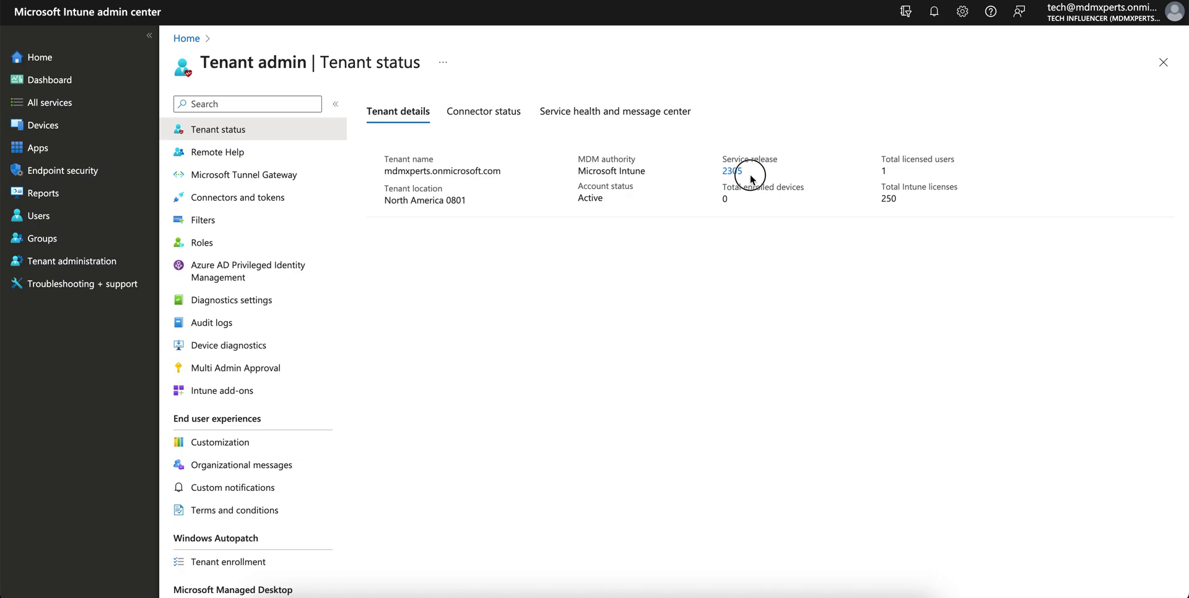
{"action": "double_click", "coordinate": [750, 164]}
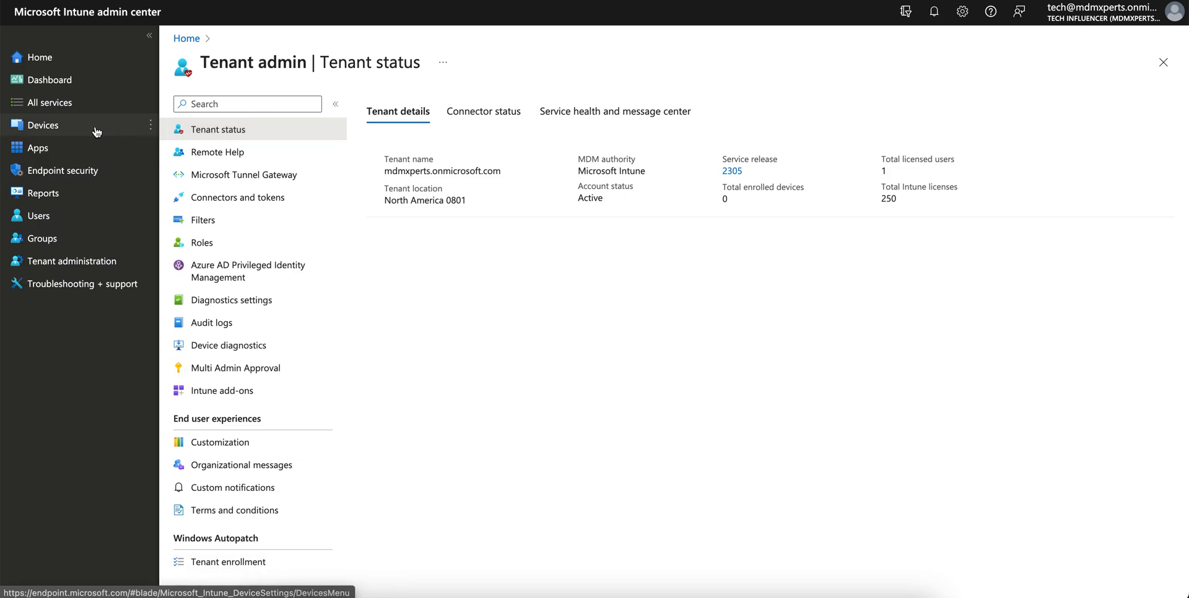
{"action": "left_click", "coordinate": [41, 125]}
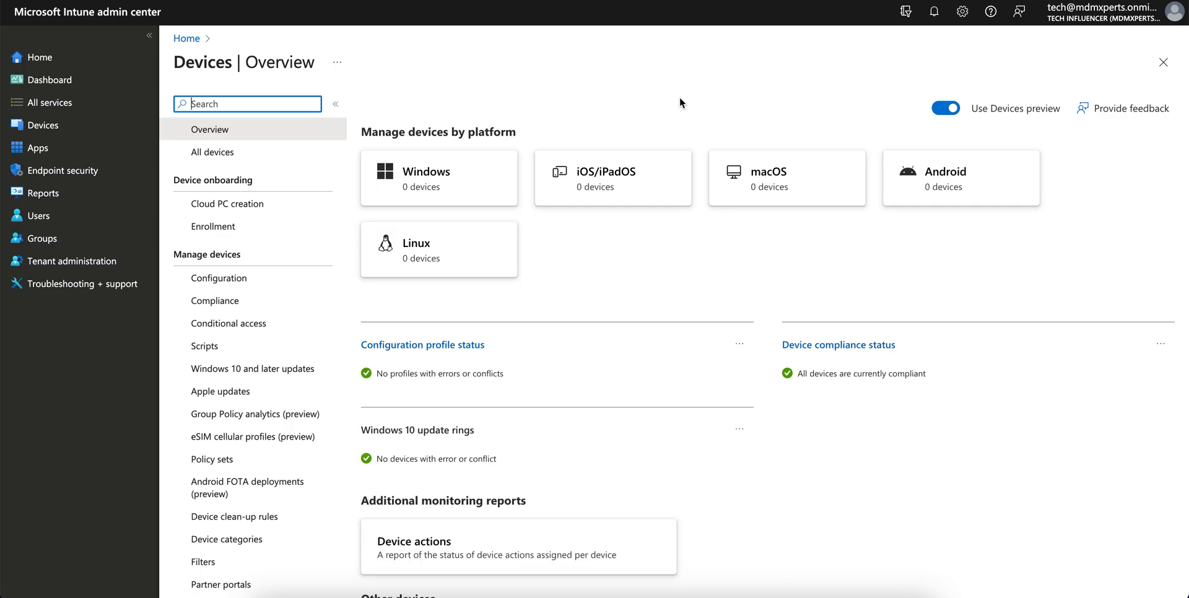
Step: Review the Managed Google Play connector and enrollment status, then return to the Apps overview
{"action": "left_click", "coordinate": [71, 261]}
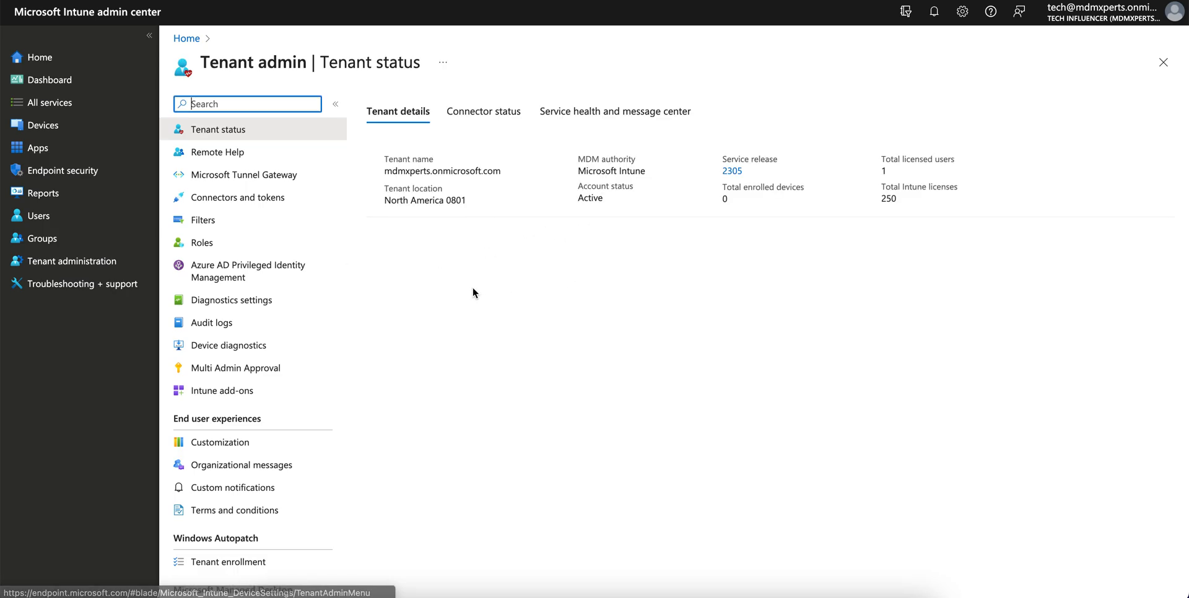
{"action": "left_click", "coordinate": [483, 111]}
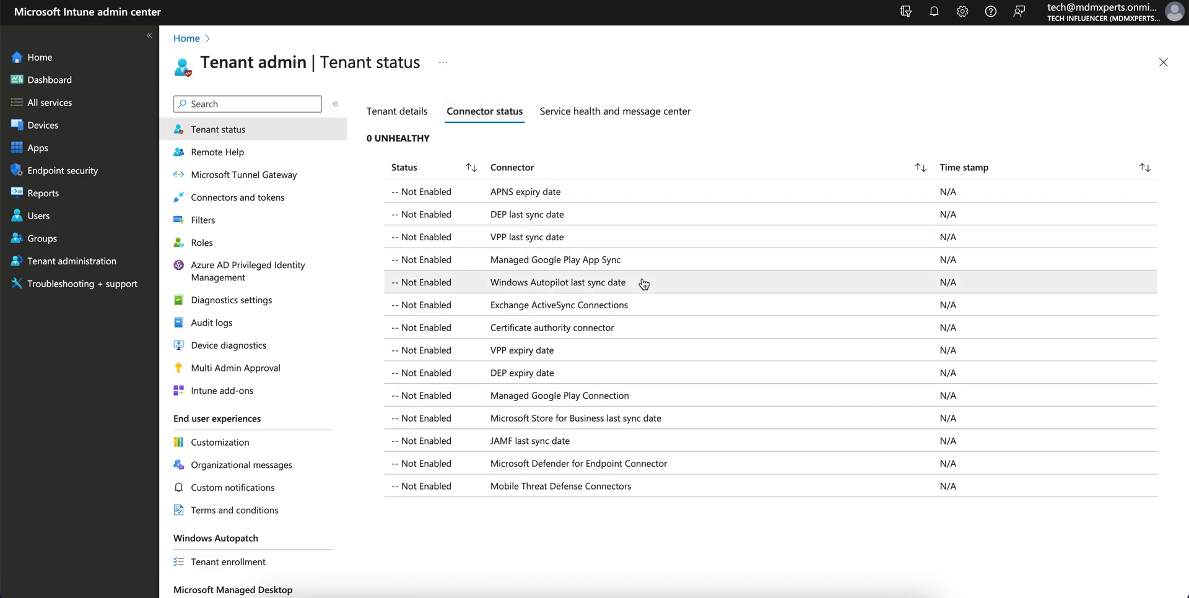
{"action": "mouse_move", "coordinate": [645, 260]}
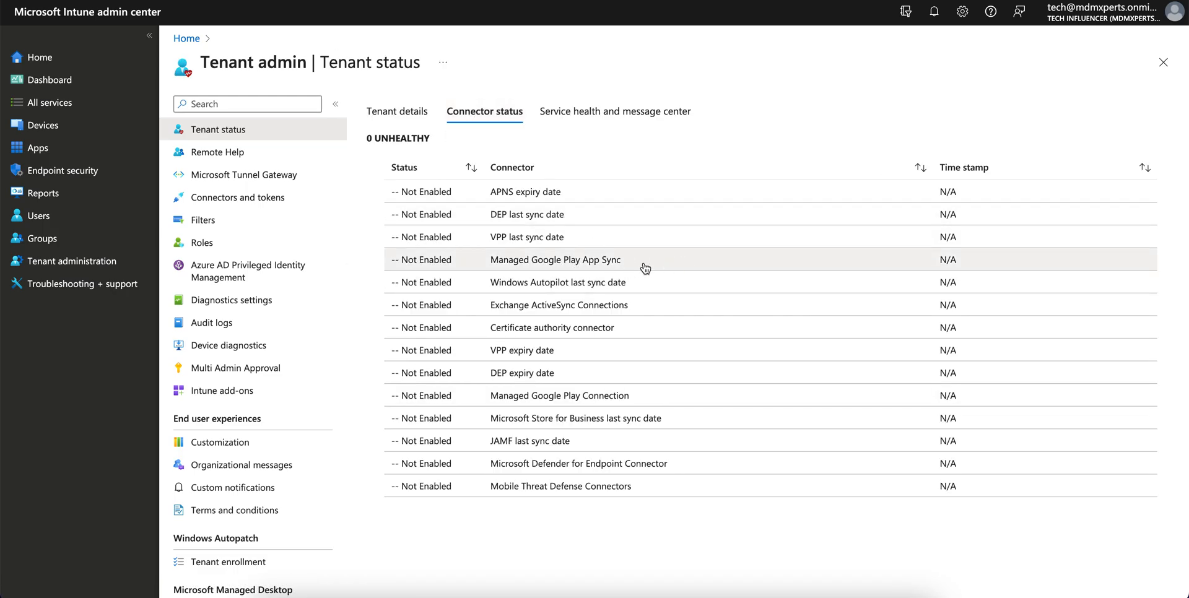
{"action": "mouse_move", "coordinate": [622, 395]}
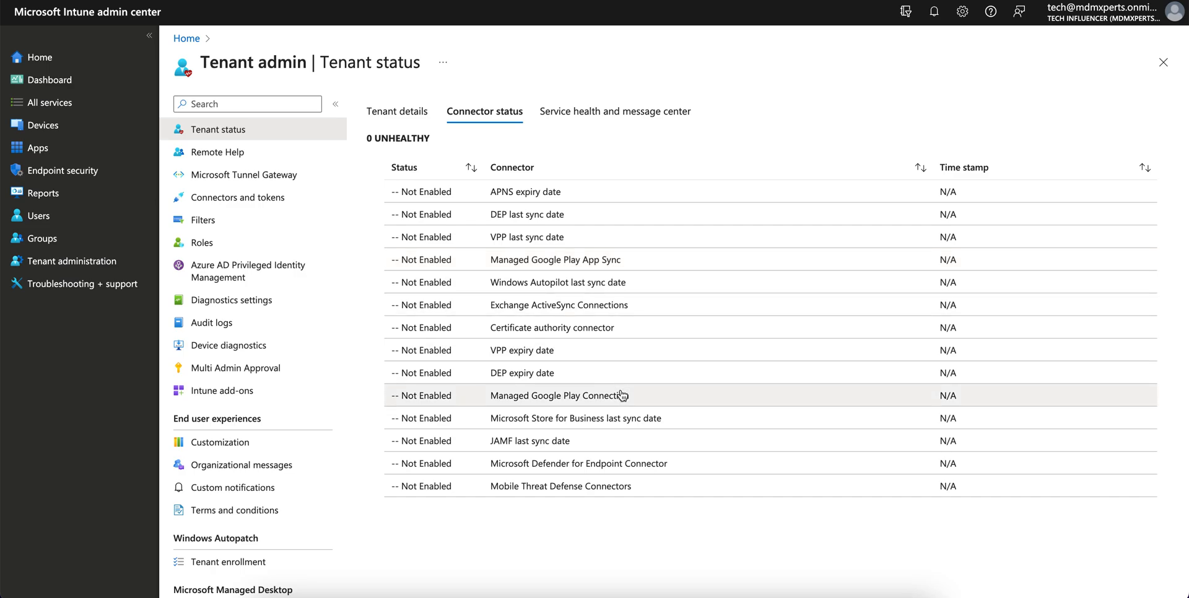
{"action": "left_click", "coordinate": [555, 395]}
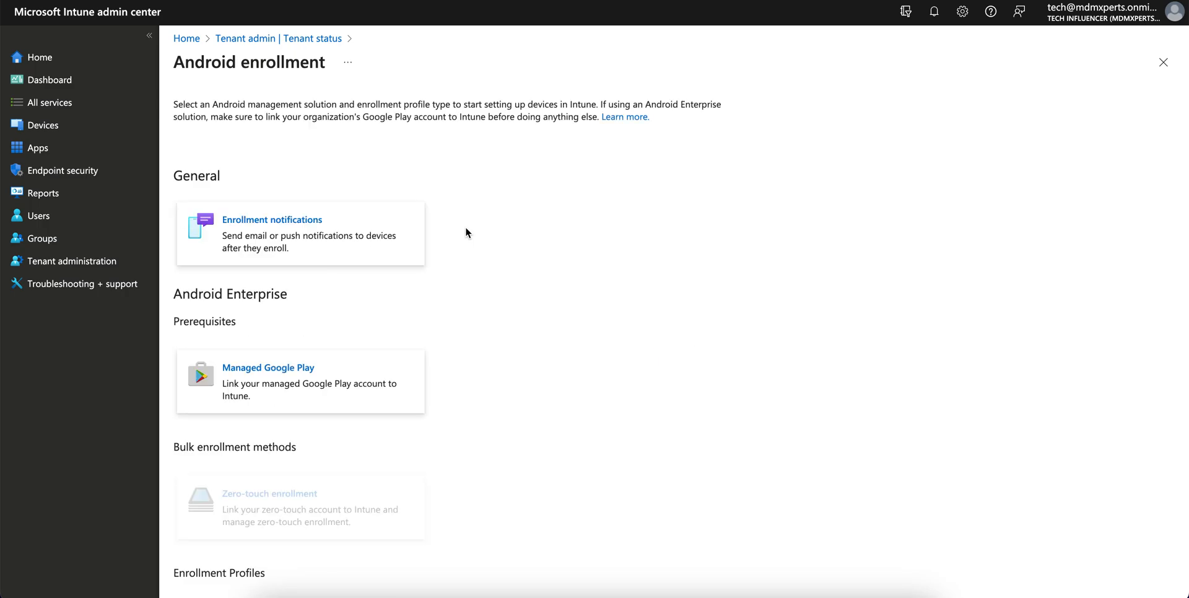
{"action": "left_click", "coordinate": [268, 368]}
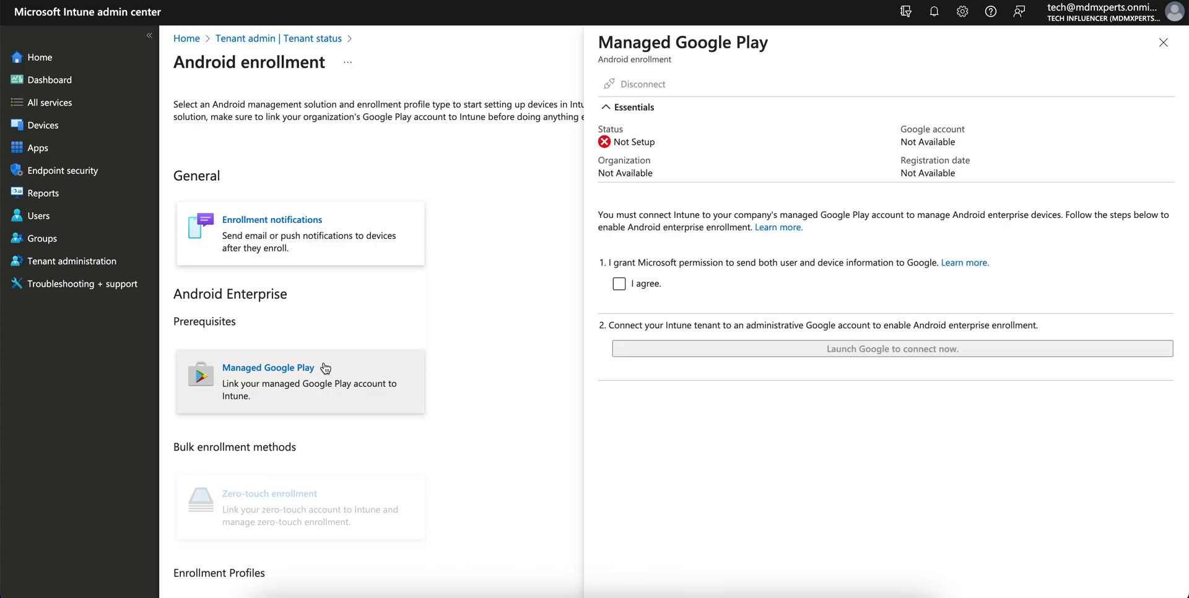
{"action": "mouse_move", "coordinate": [629, 141]}
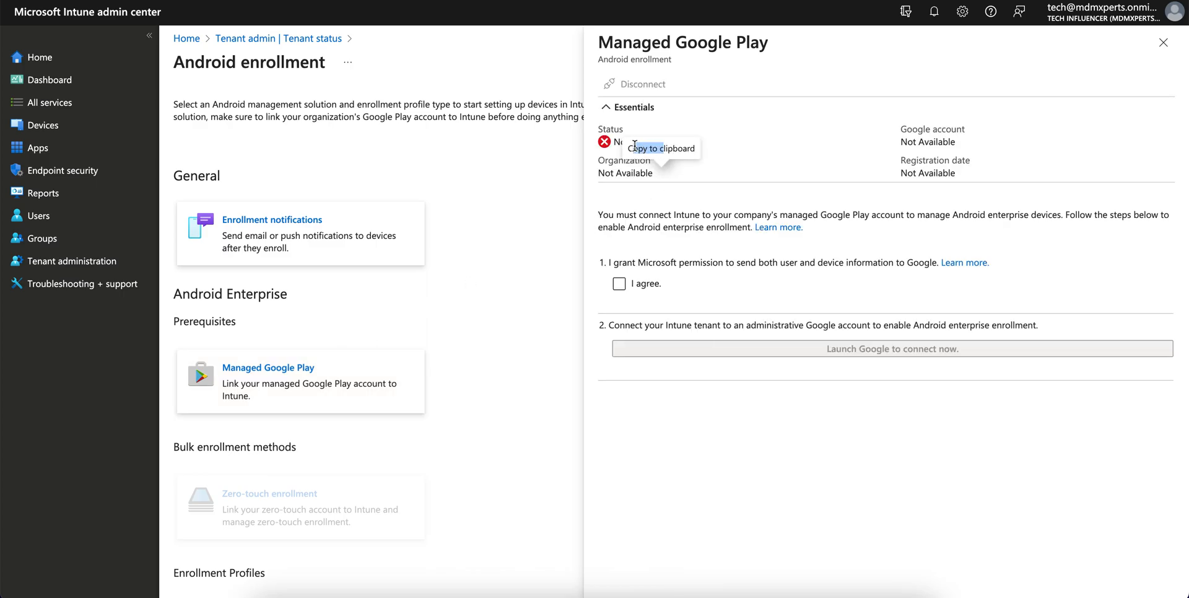
{"action": "mouse_move", "coordinate": [84, 135]}
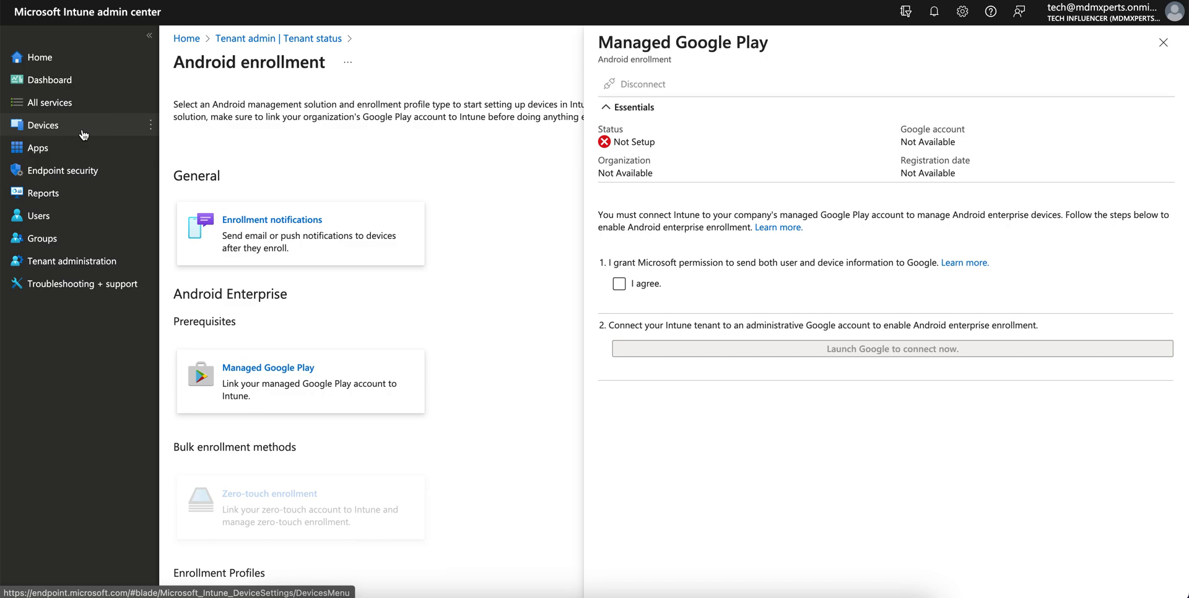
{"action": "left_click", "coordinate": [37, 147]}
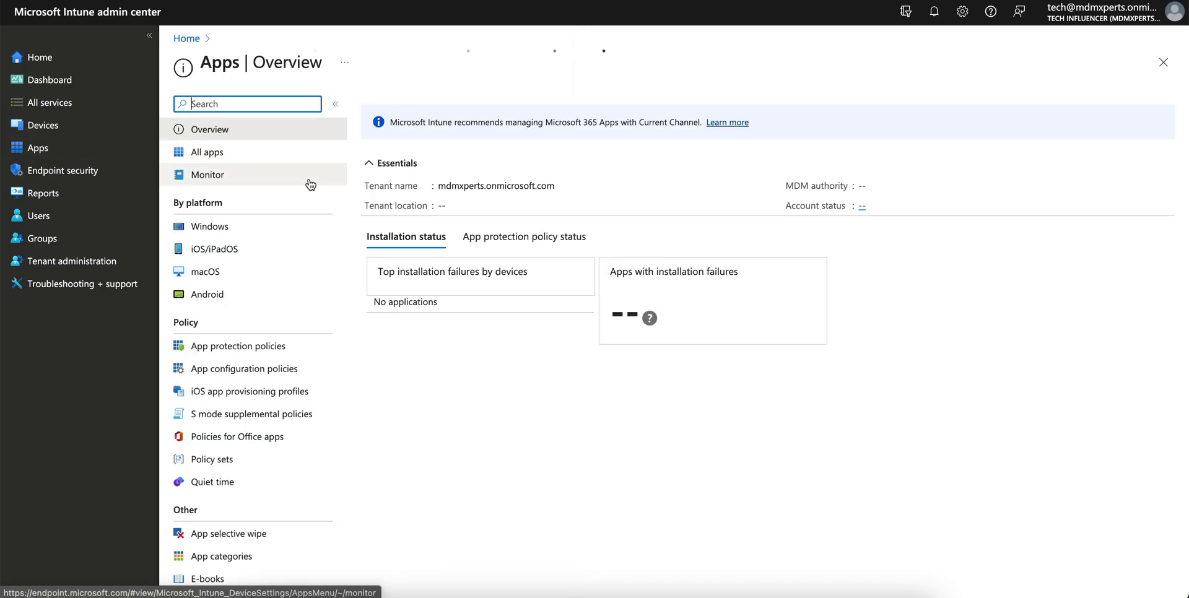
Step: Add an Android app with app type Managed Google Play app
{"action": "left_click", "coordinate": [206, 294]}
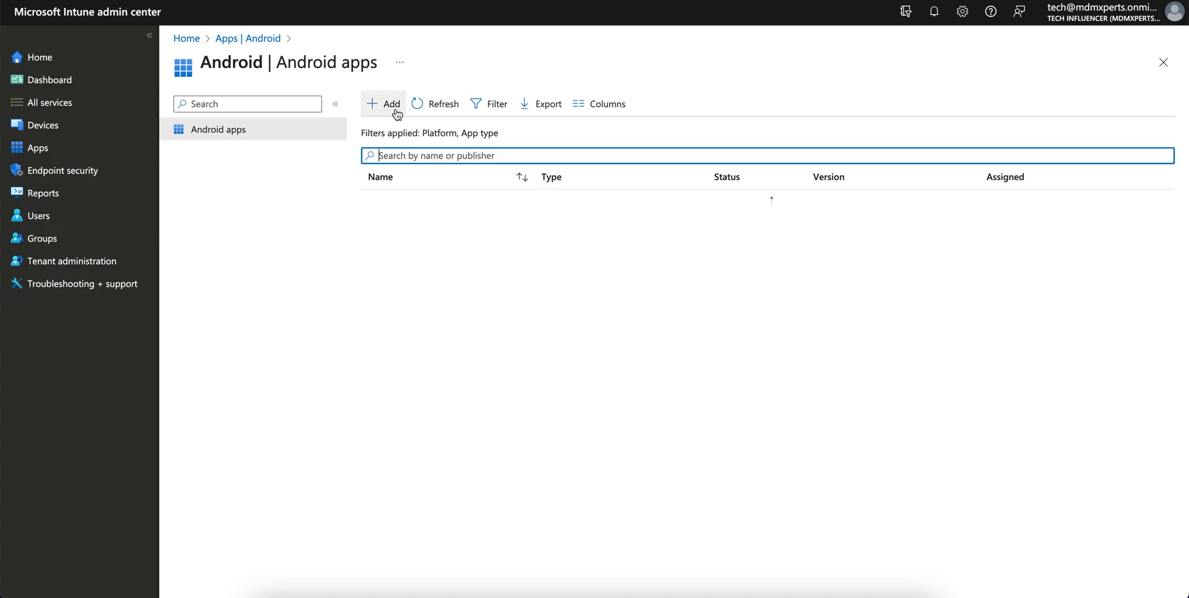
{"action": "left_click", "coordinate": [385, 104]}
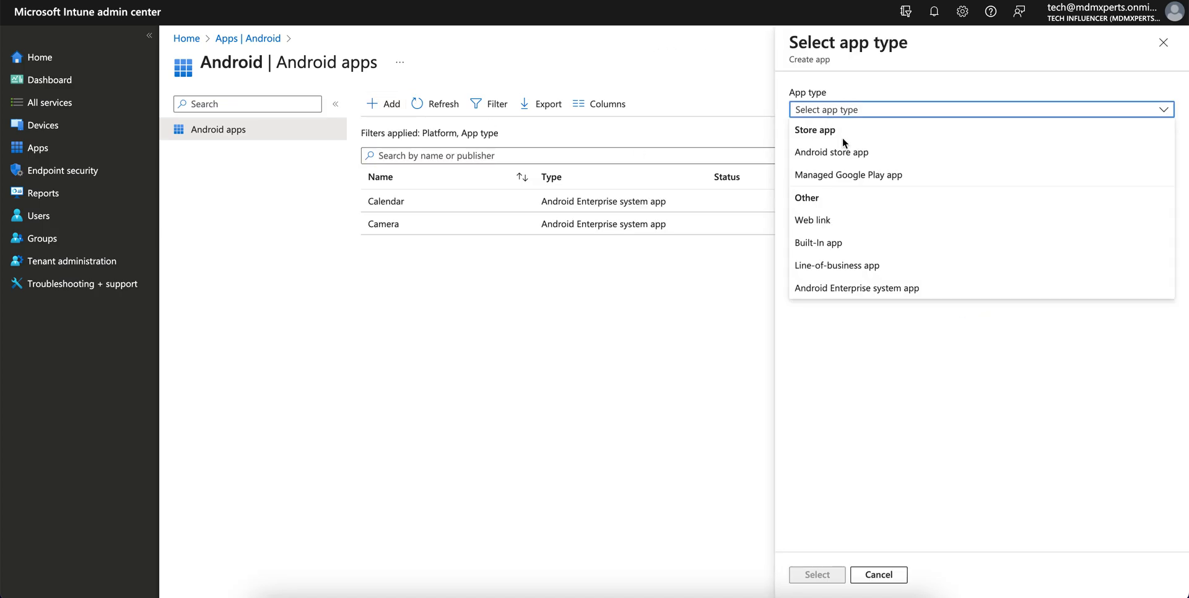
{"action": "mouse_move", "coordinate": [929, 175]}
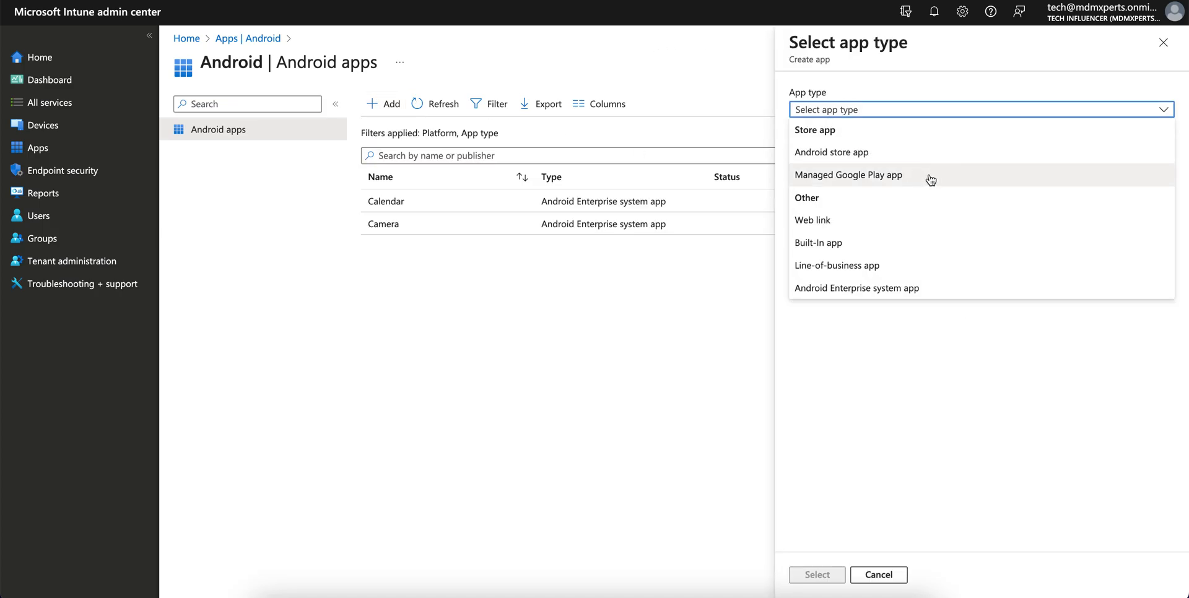
{"action": "left_click", "coordinate": [848, 175]}
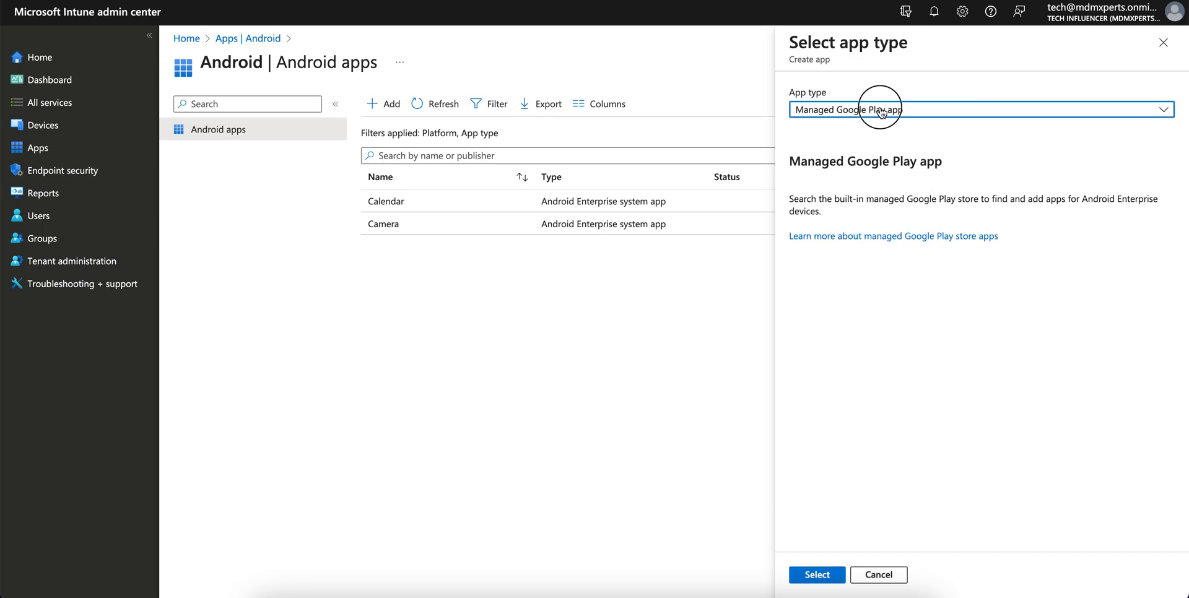
{"action": "left_click", "coordinate": [979, 109]}
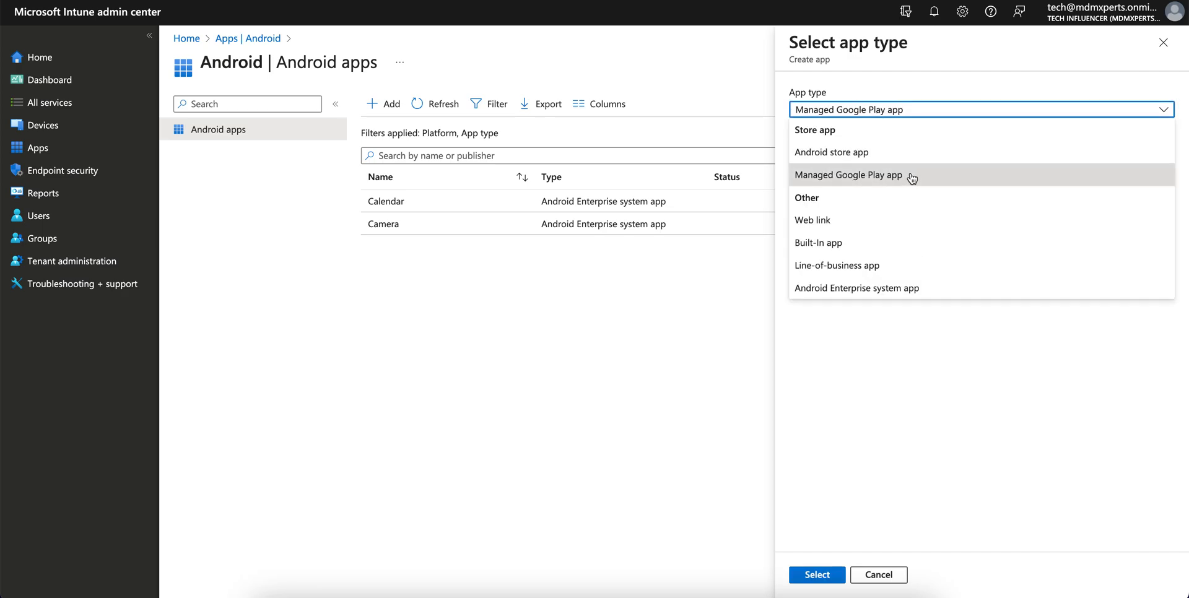
{"action": "left_click", "coordinate": [848, 176]}
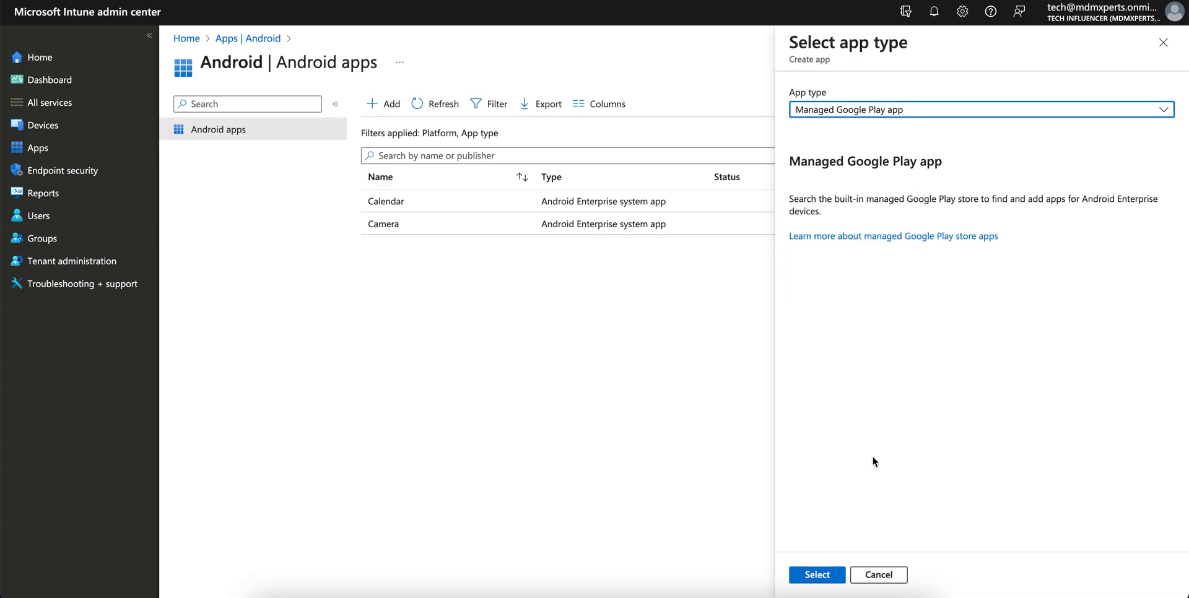
{"action": "left_click", "coordinate": [816, 574]}
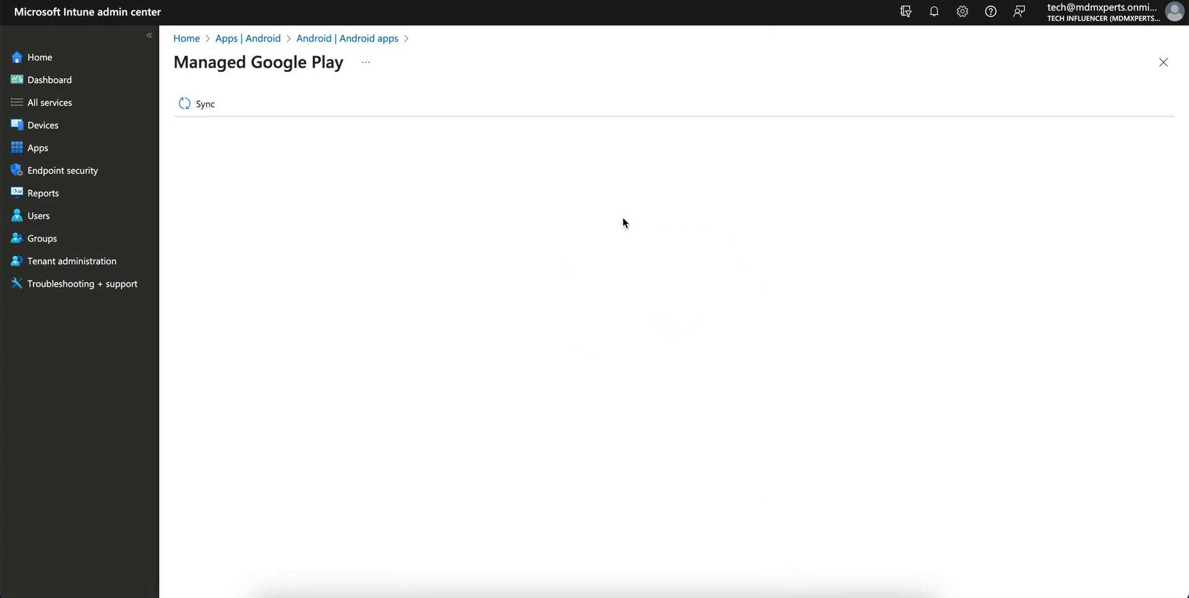
{"action": "left_click", "coordinate": [203, 104]}
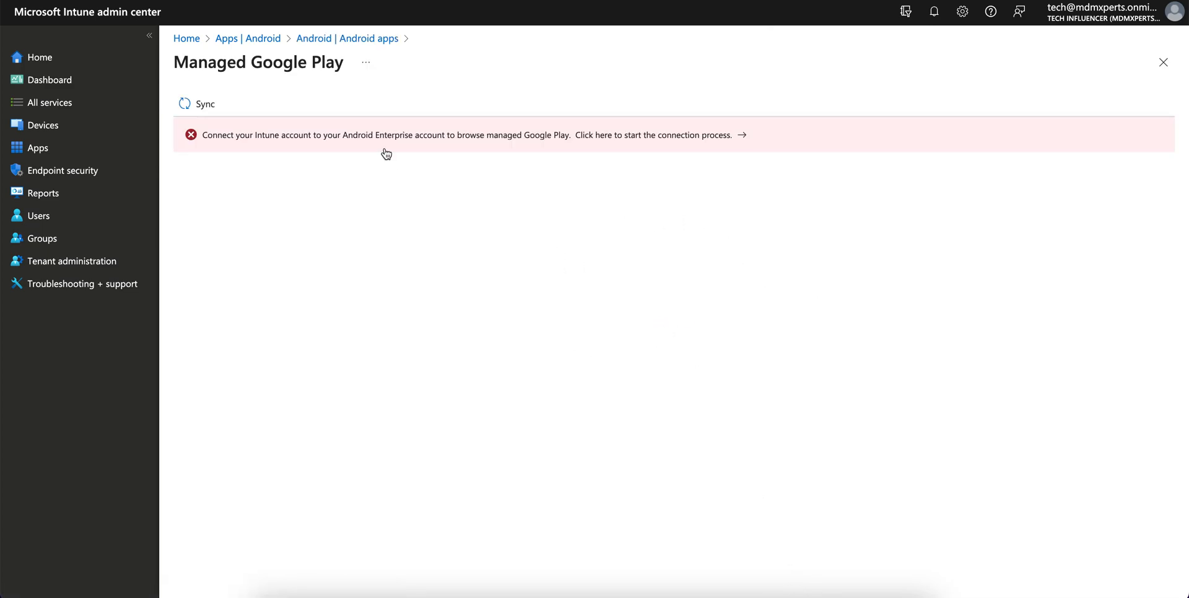
{"action": "mouse_move", "coordinate": [575, 170]}
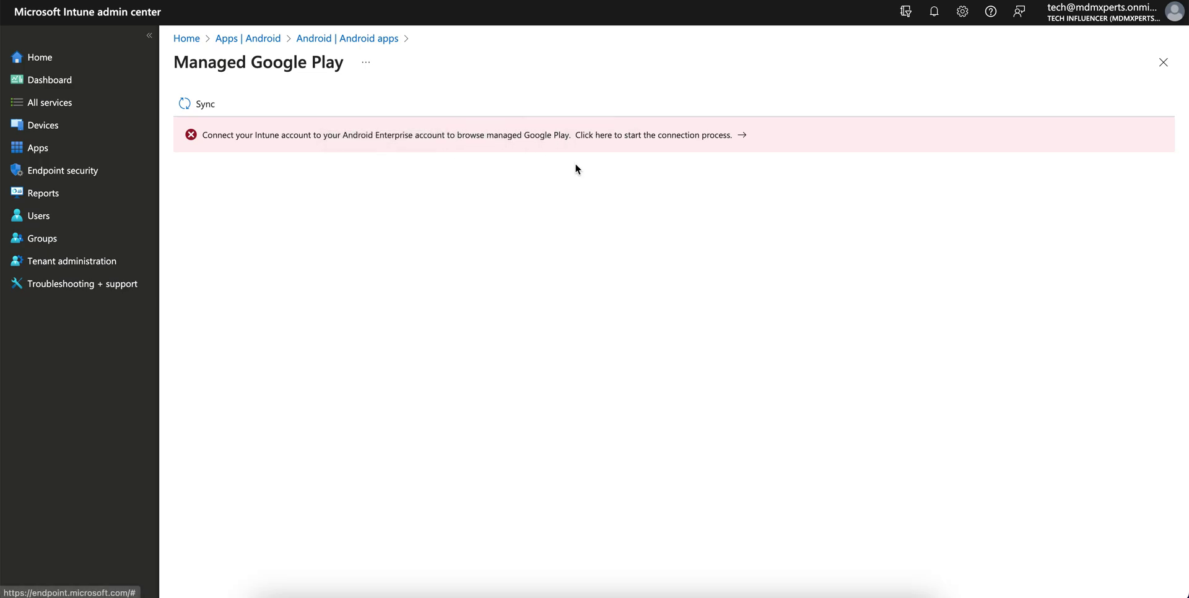
{"action": "mouse_move", "coordinate": [367, 157]}
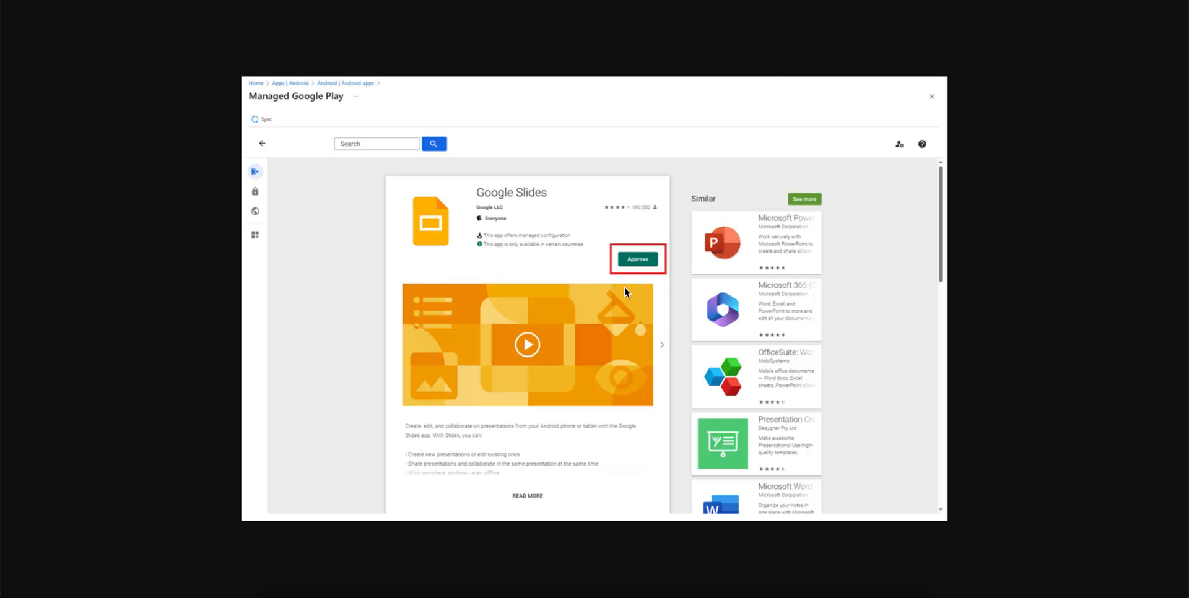
{"action": "mouse_move", "coordinate": [666, 284]}
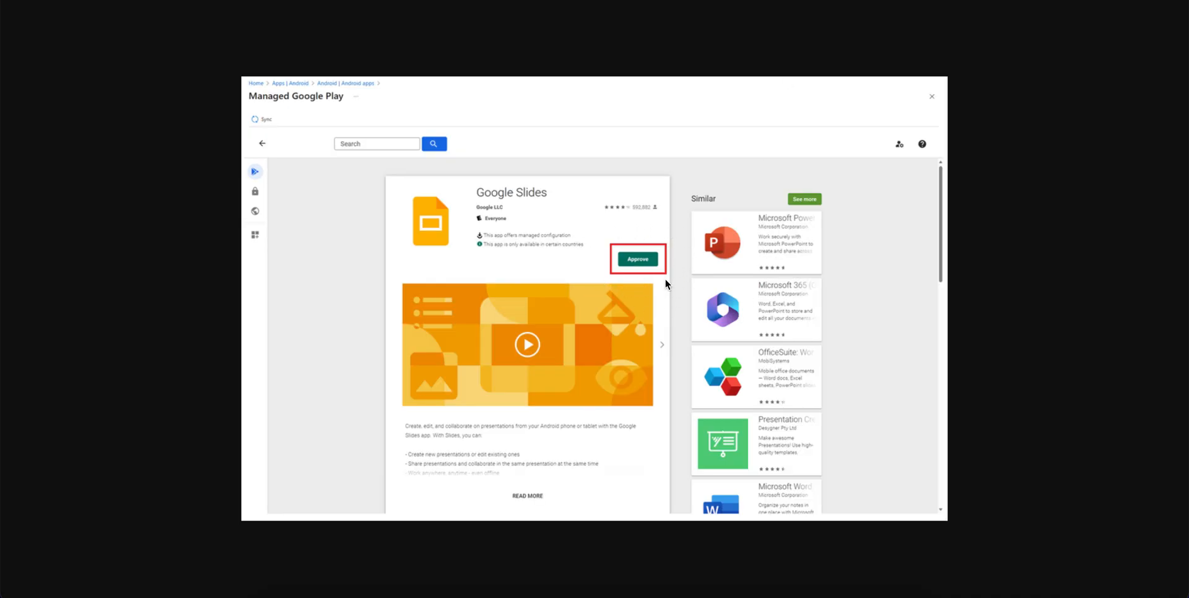
{"action": "mouse_move", "coordinate": [591, 131]}
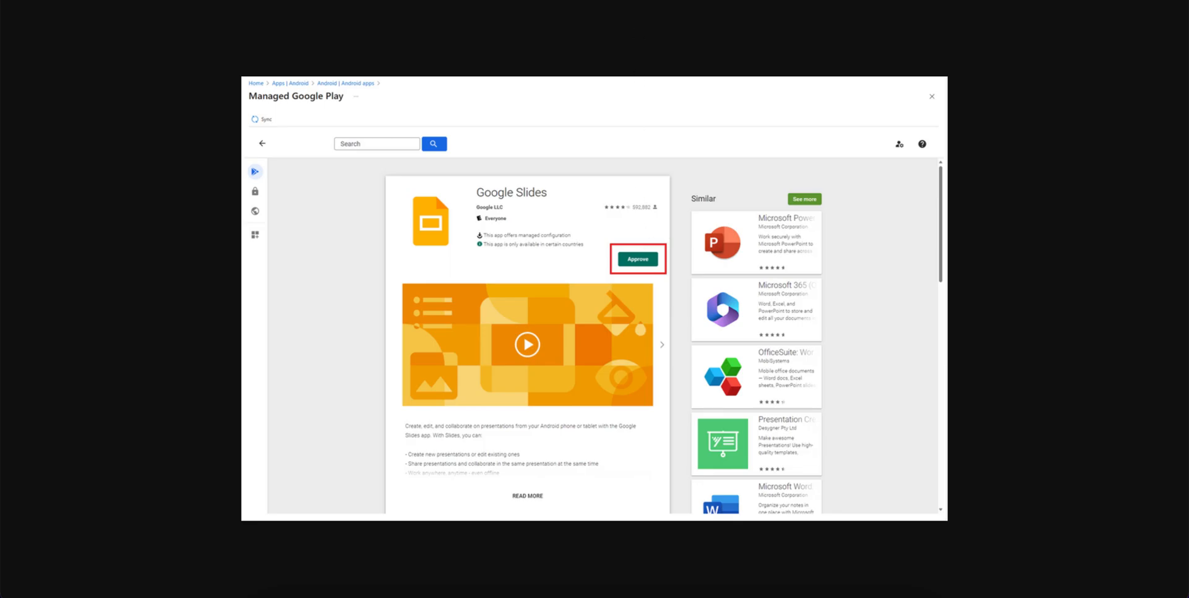
Step: Reconfirm Managed Google Play app as the app type and open the Google Slides listing
{"action": "left_click", "coordinate": [931, 96]}
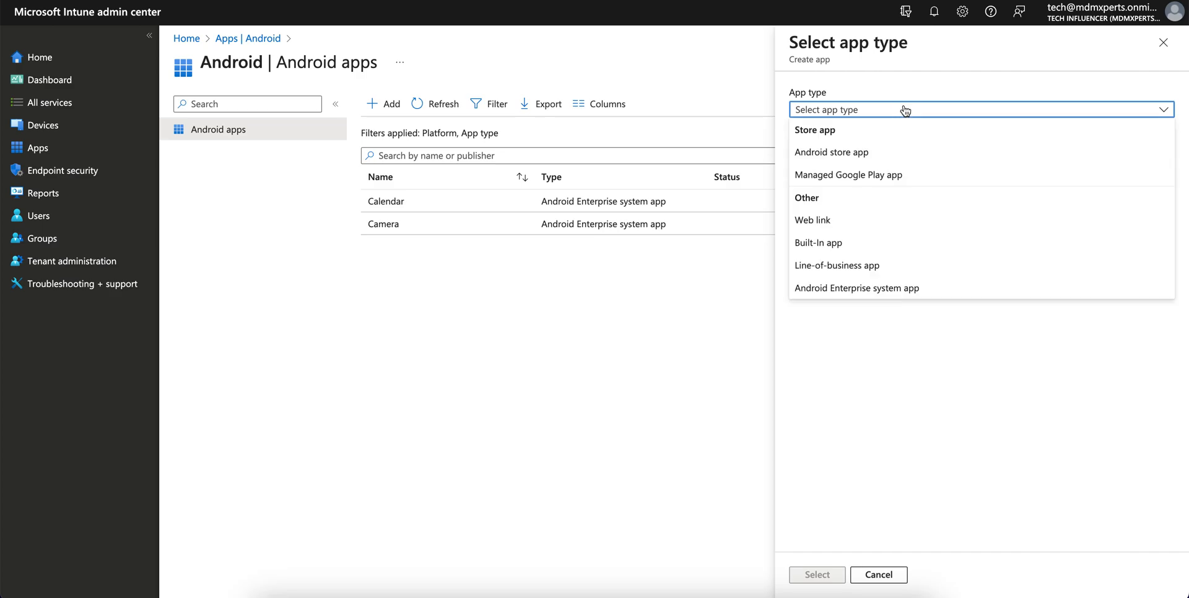
{"action": "left_click", "coordinate": [848, 174]}
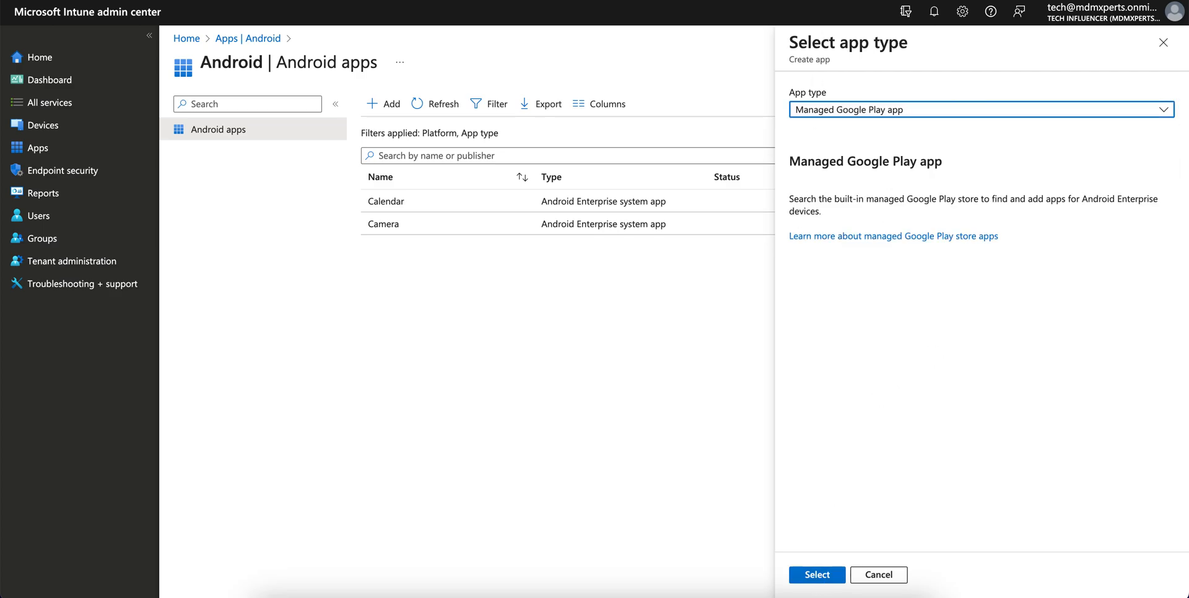
{"action": "left_click", "coordinate": [817, 574]}
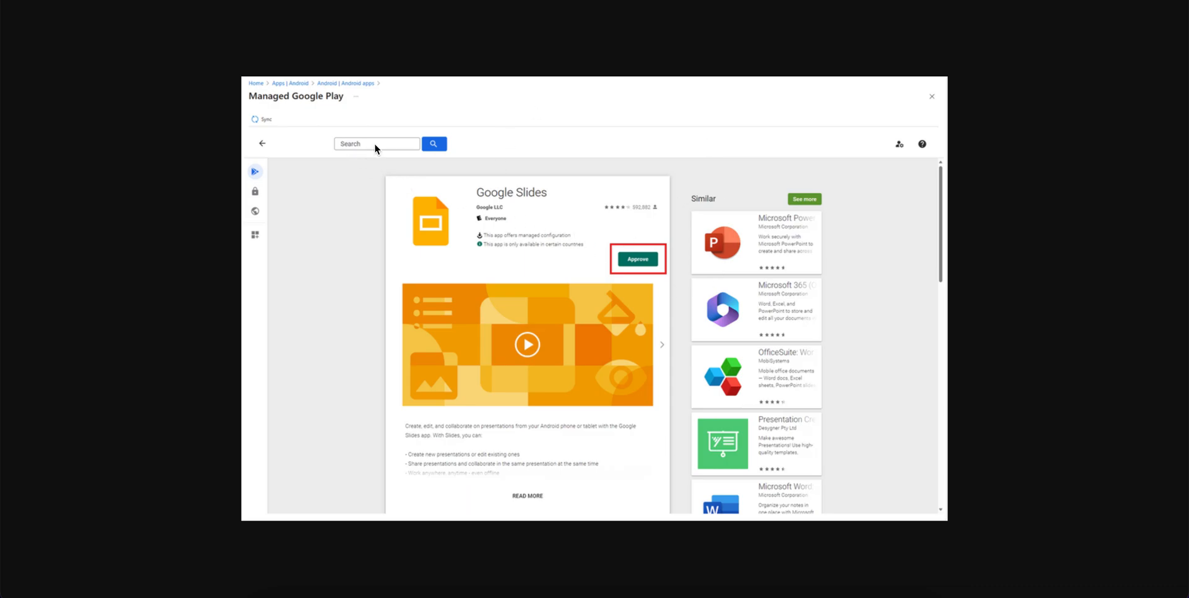
{"action": "mouse_move", "coordinate": [680, 229]}
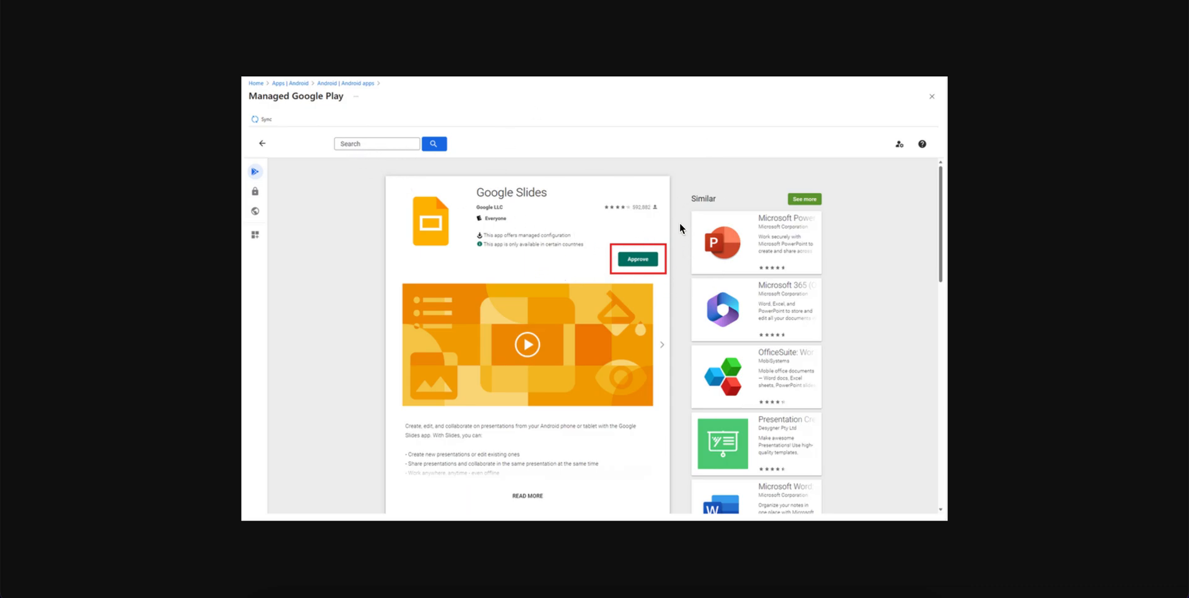
{"action": "mouse_move", "coordinate": [644, 271]}
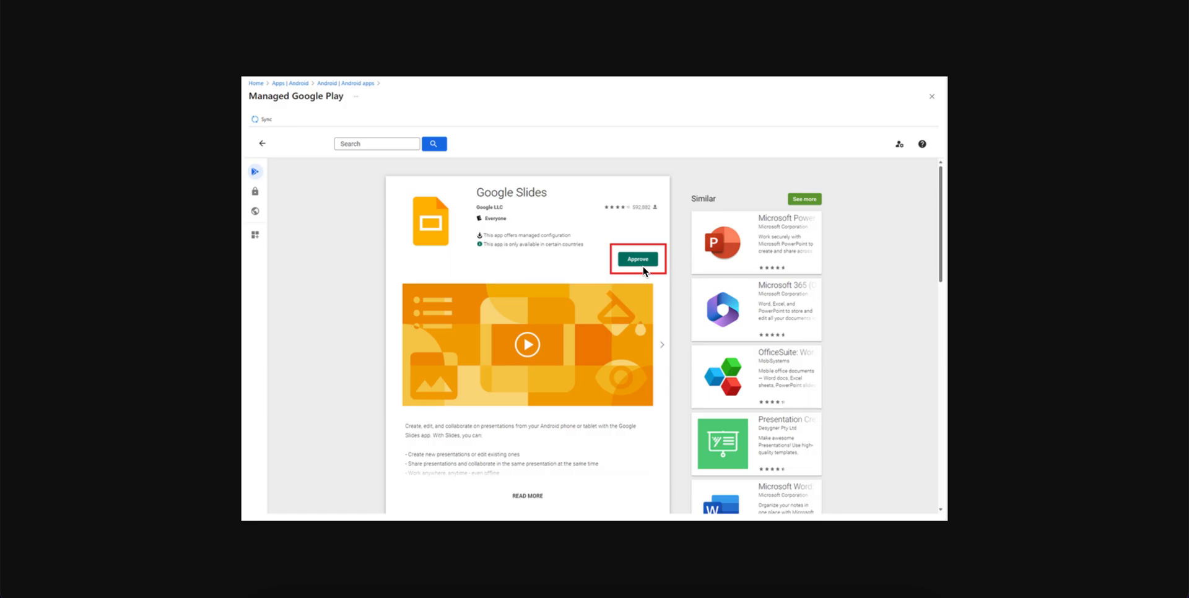
{"action": "mouse_move", "coordinate": [552, 302]}
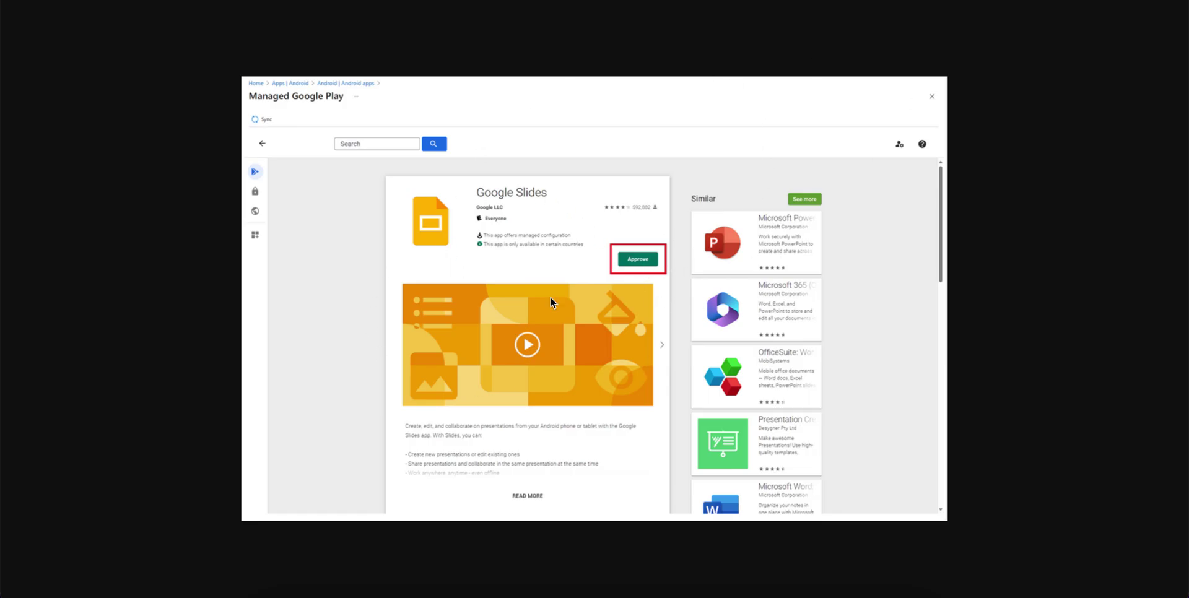
{"action": "mouse_move", "coordinate": [693, 234]}
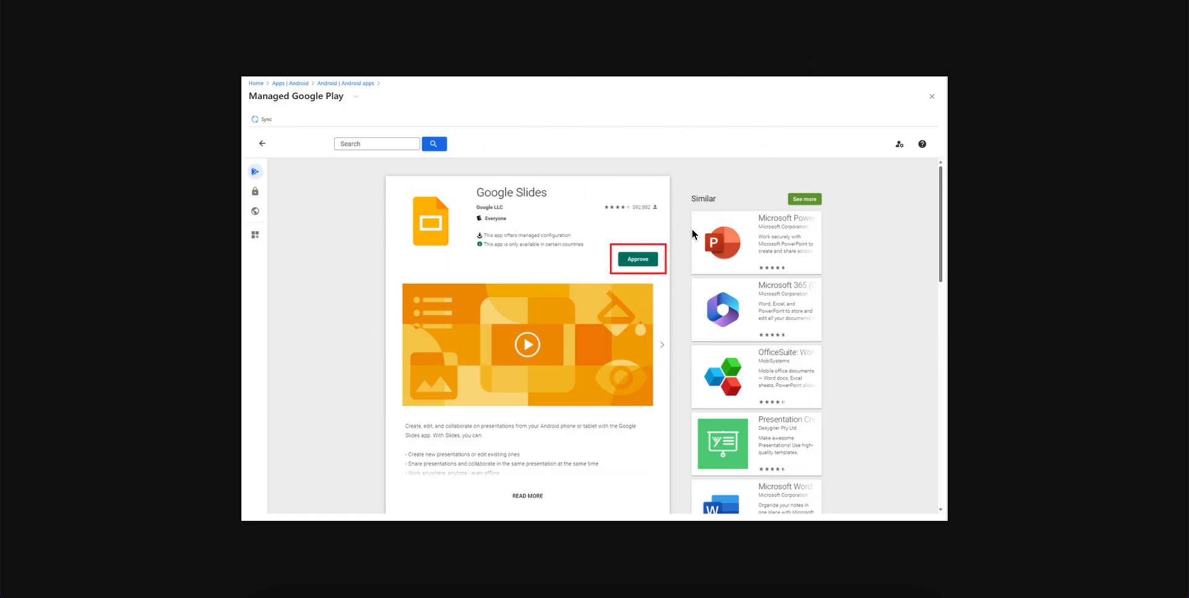
{"action": "left_click", "coordinate": [637, 258]}
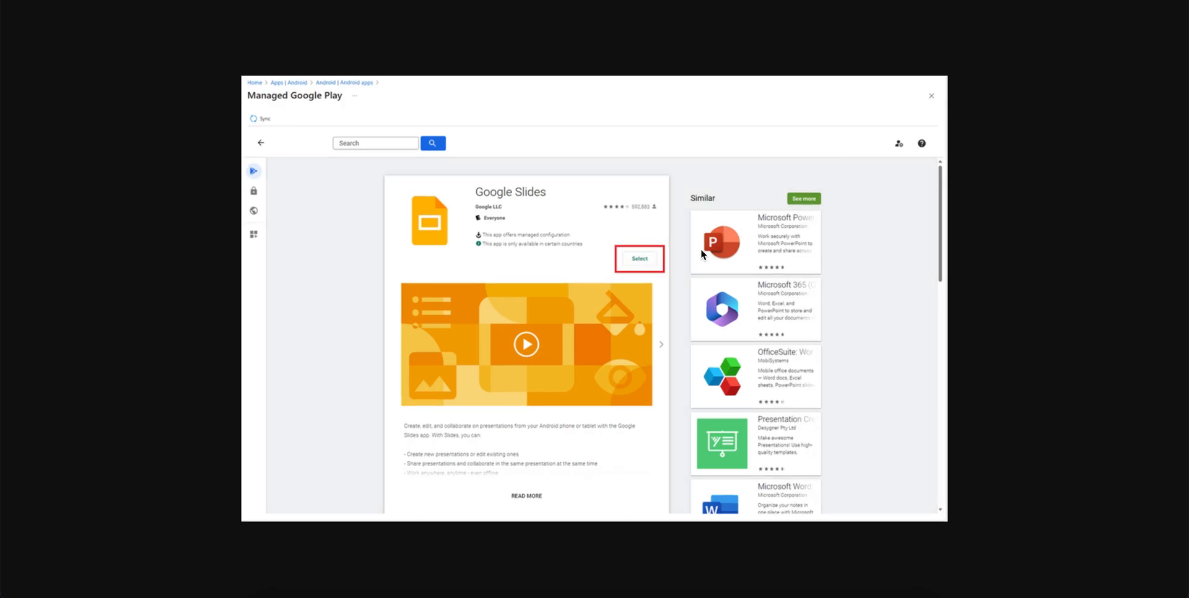
{"action": "mouse_move", "coordinate": [605, 269]}
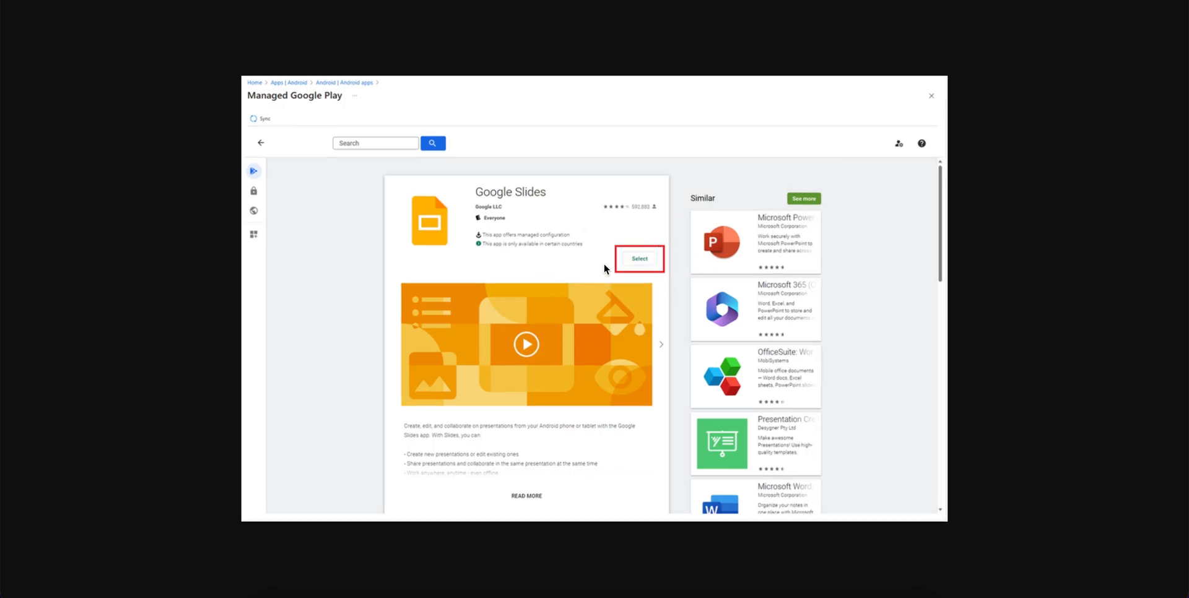
{"action": "mouse_move", "coordinate": [679, 250]}
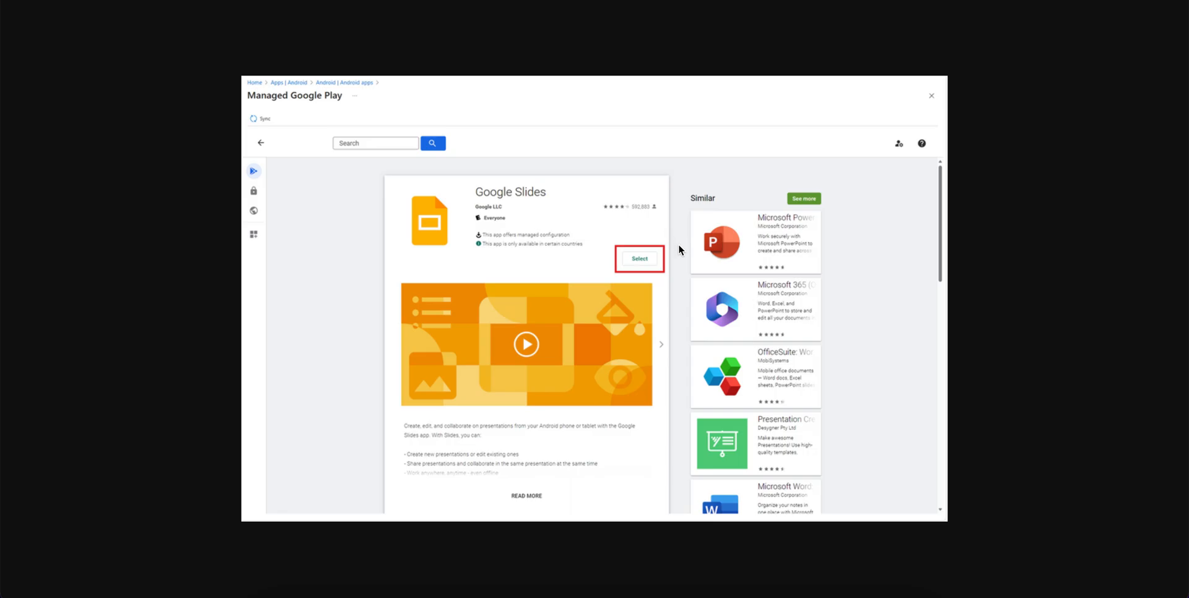
{"action": "mouse_move", "coordinate": [680, 263]}
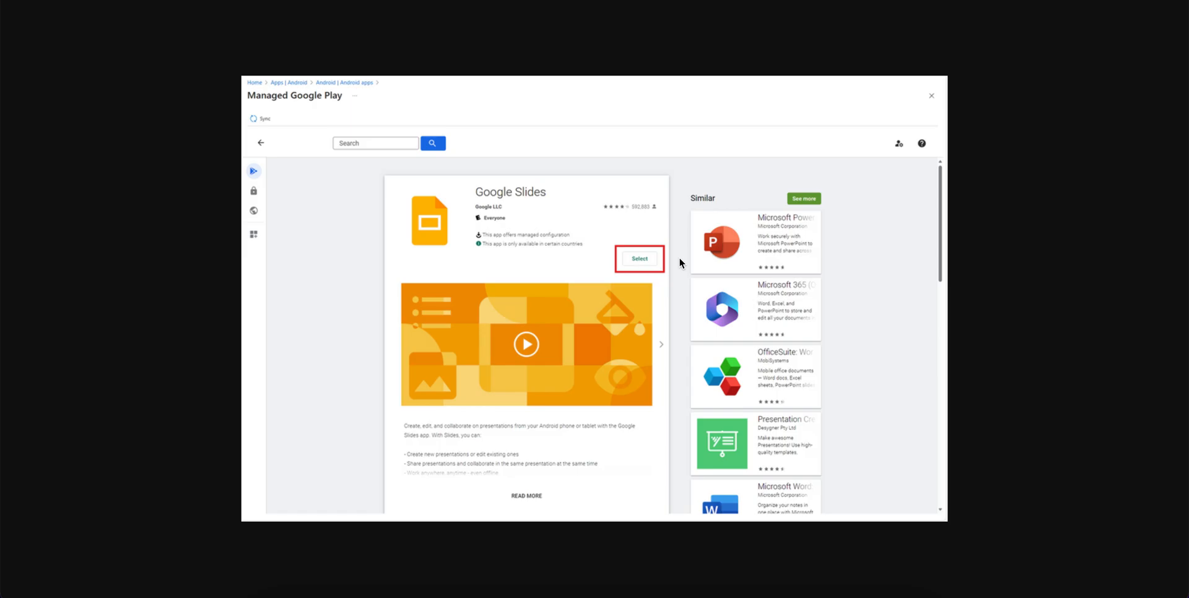
{"action": "mouse_move", "coordinate": [655, 210]}
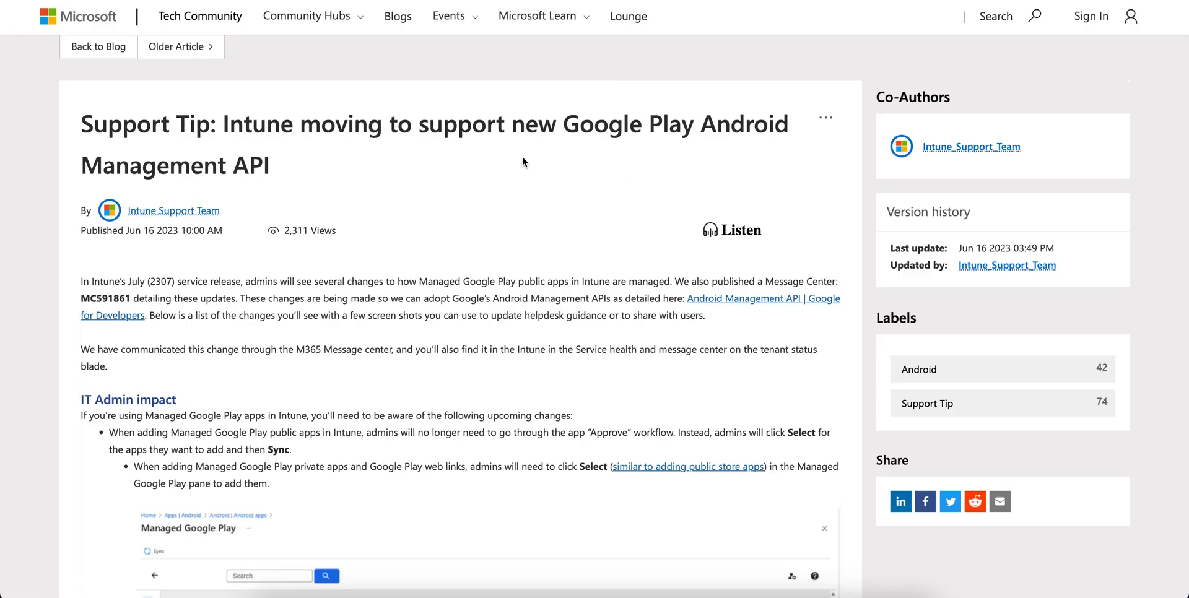
Step: Open the Android Management API link in a new tab and scroll to IT Admin impact
{"action": "left_click_drag", "start_coordinate": [364, 125], "coordinate": [554, 124]}
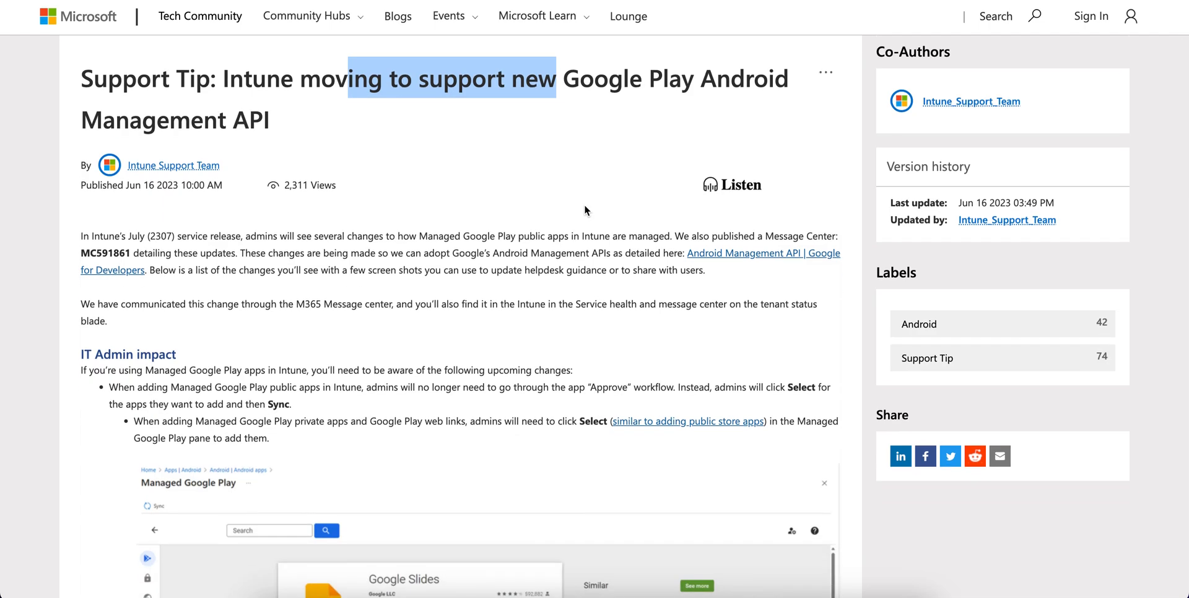
{"action": "scroll", "scroll_direction": "down", "scroll_amount": 3}
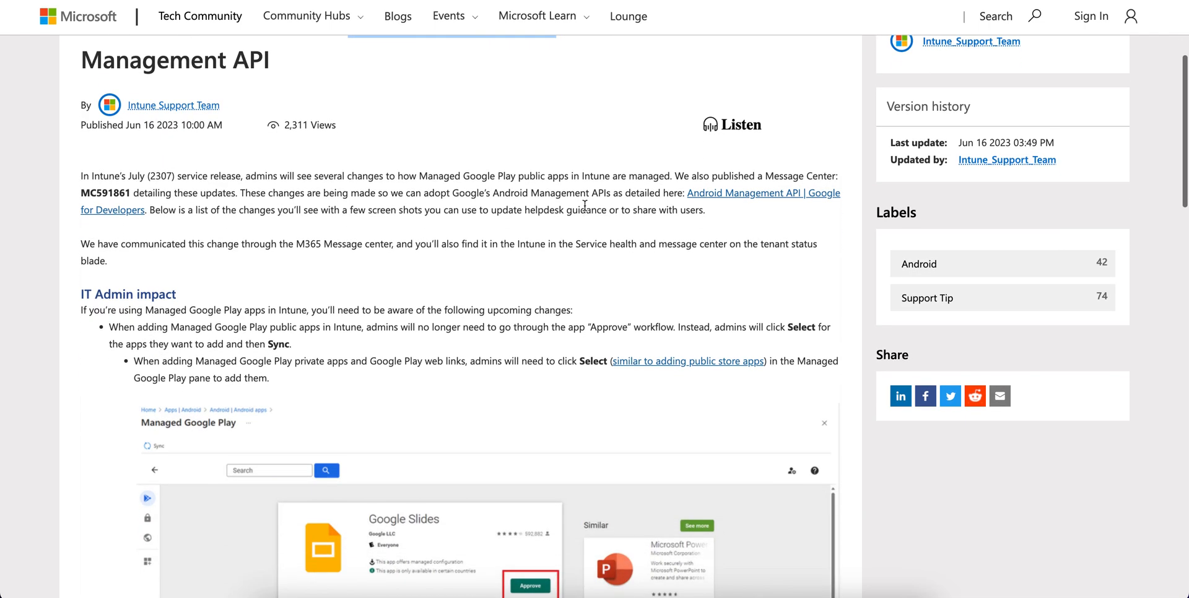
{"action": "right_click", "coordinate": [762, 193]}
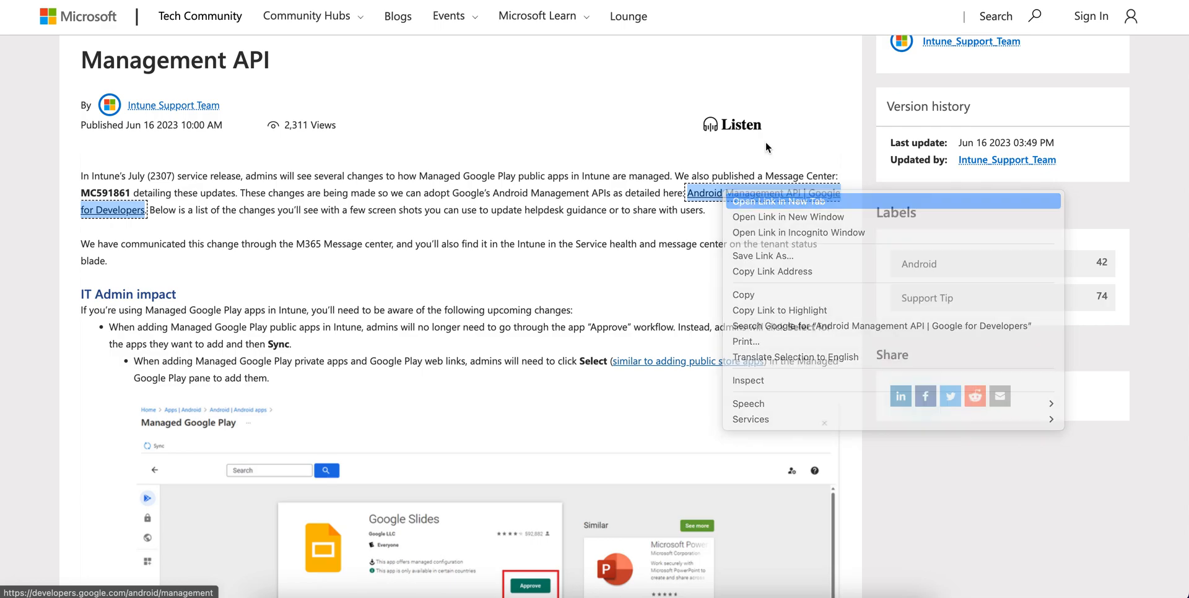
{"action": "left_click", "coordinate": [777, 202]}
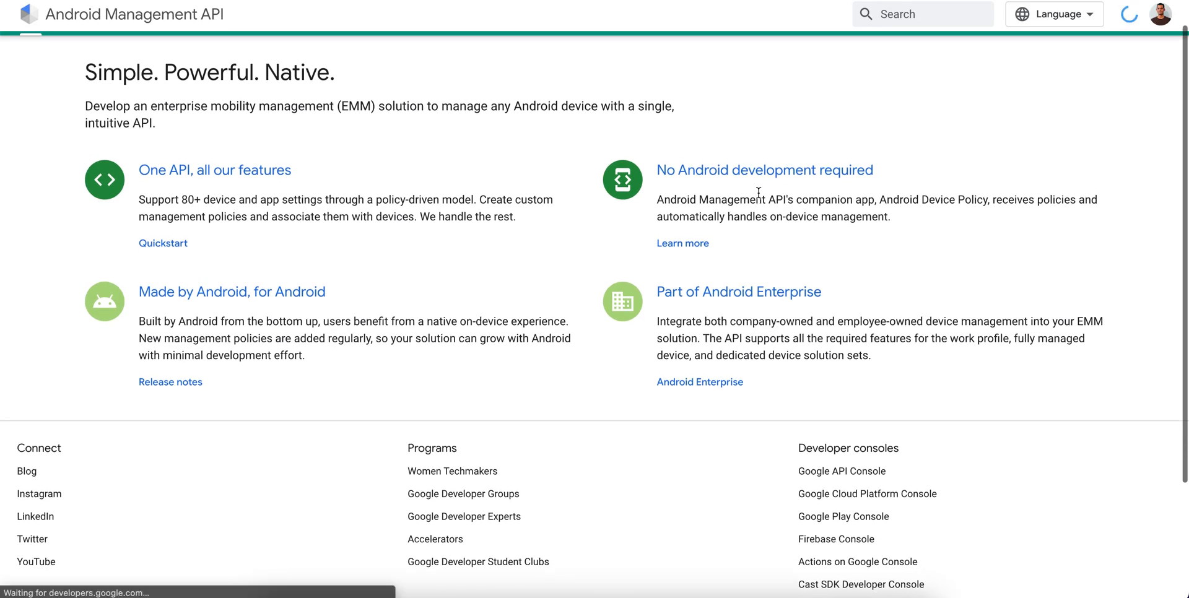
{"action": "scroll", "scroll_direction": "down", "scroll_amount": 3}
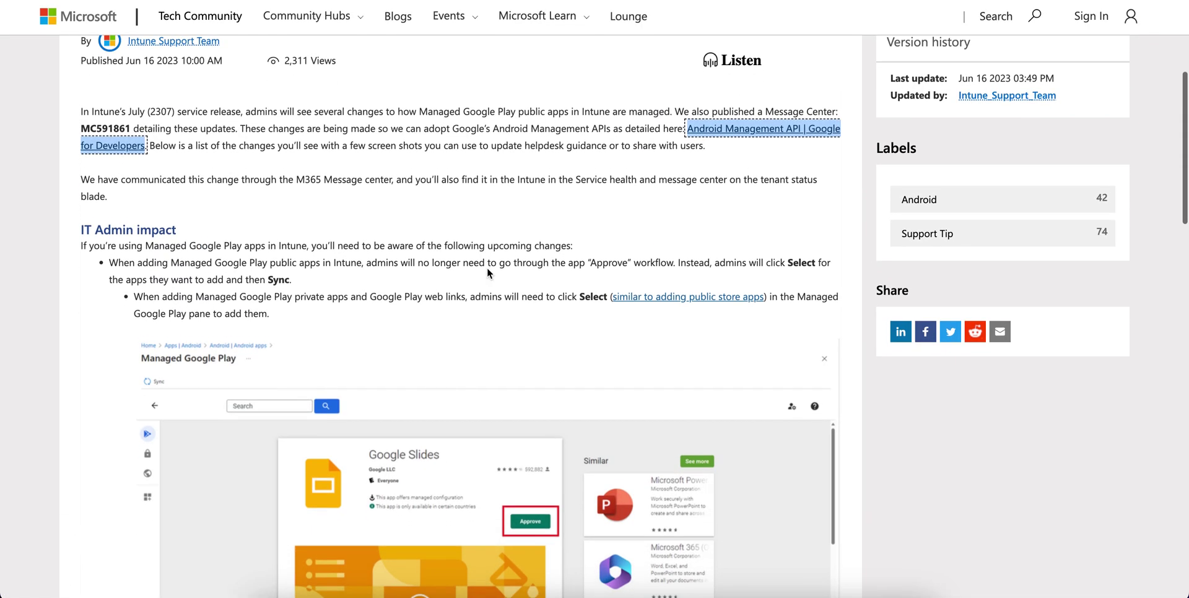
{"action": "scroll", "scroll_direction": "down", "scroll_amount": 3}
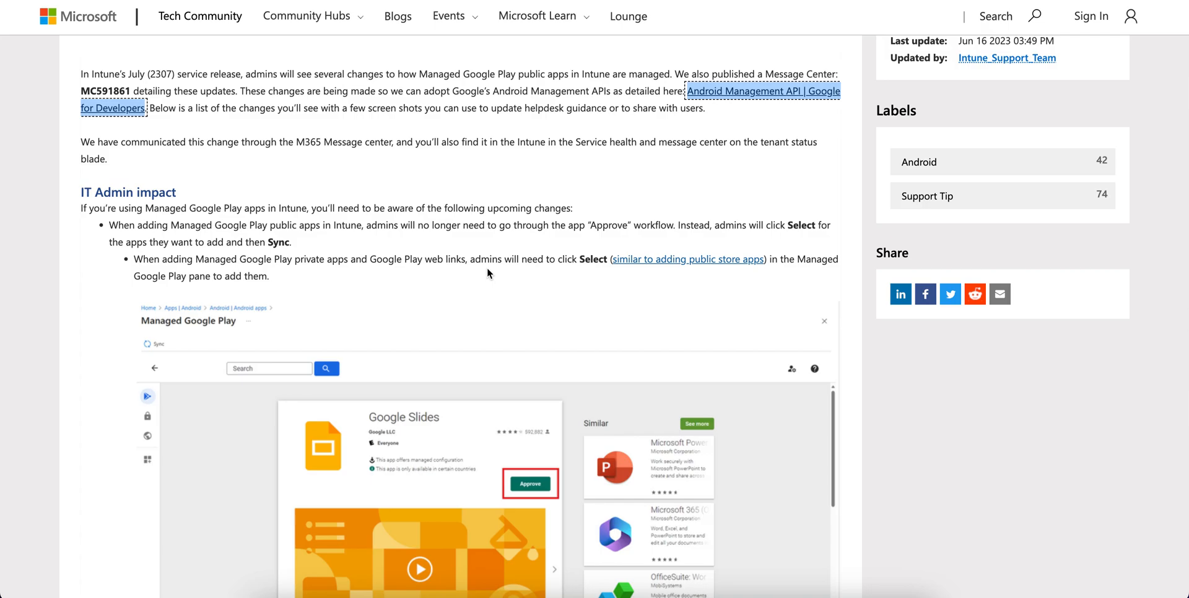
{"action": "scroll", "scroll_direction": "down", "scroll_amount": 3}
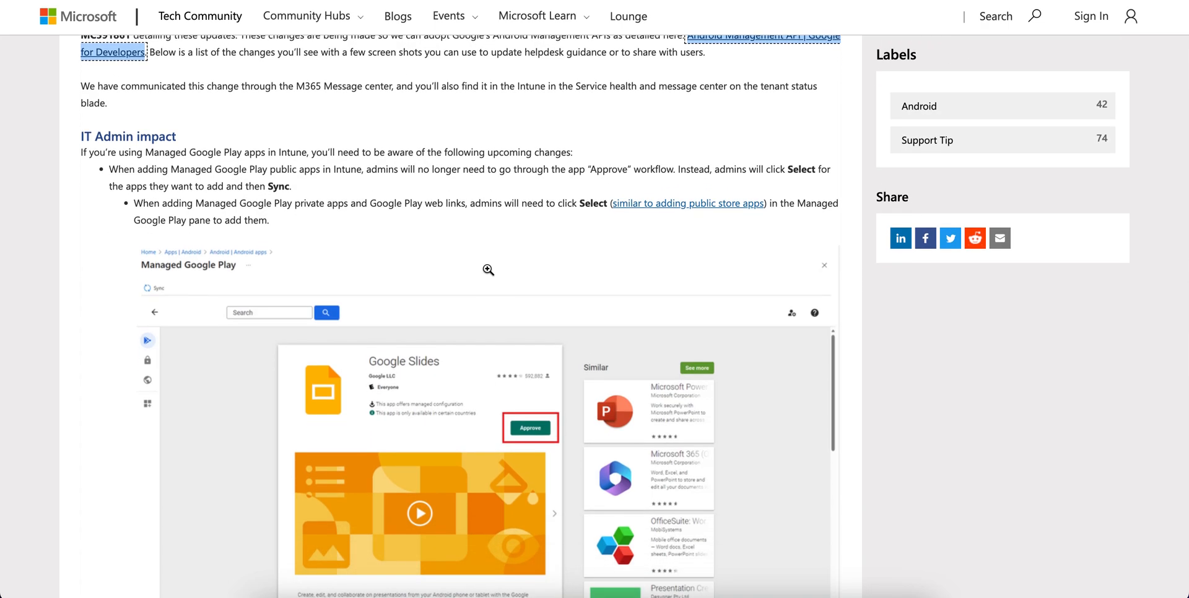
{"action": "mouse_move", "coordinate": [308, 200]}
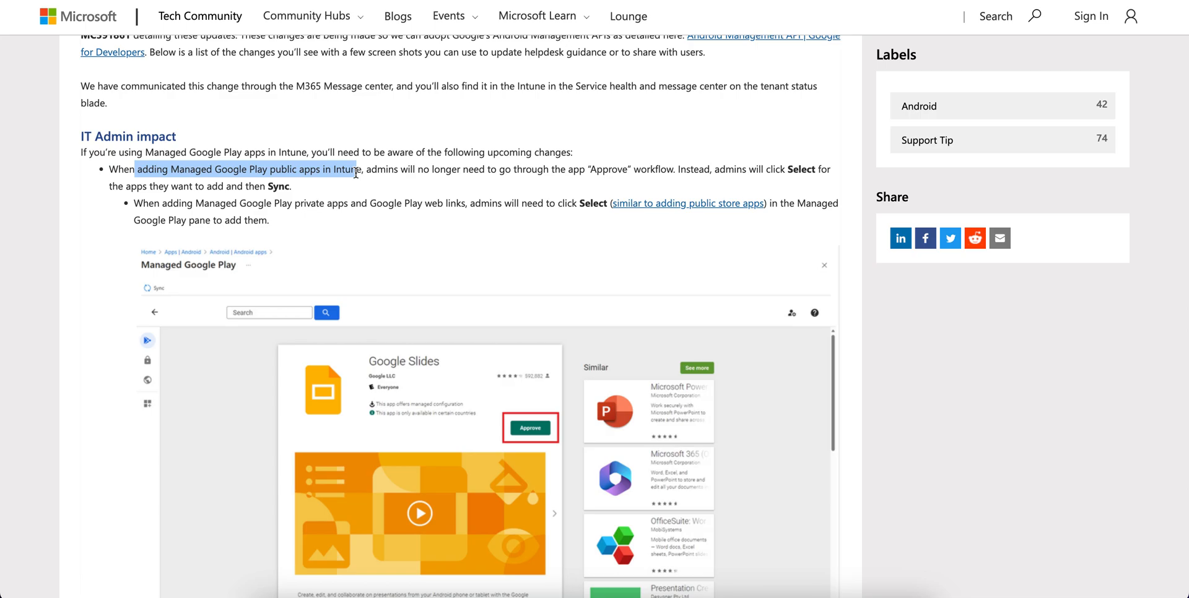
{"action": "mouse_move", "coordinate": [419, 173]}
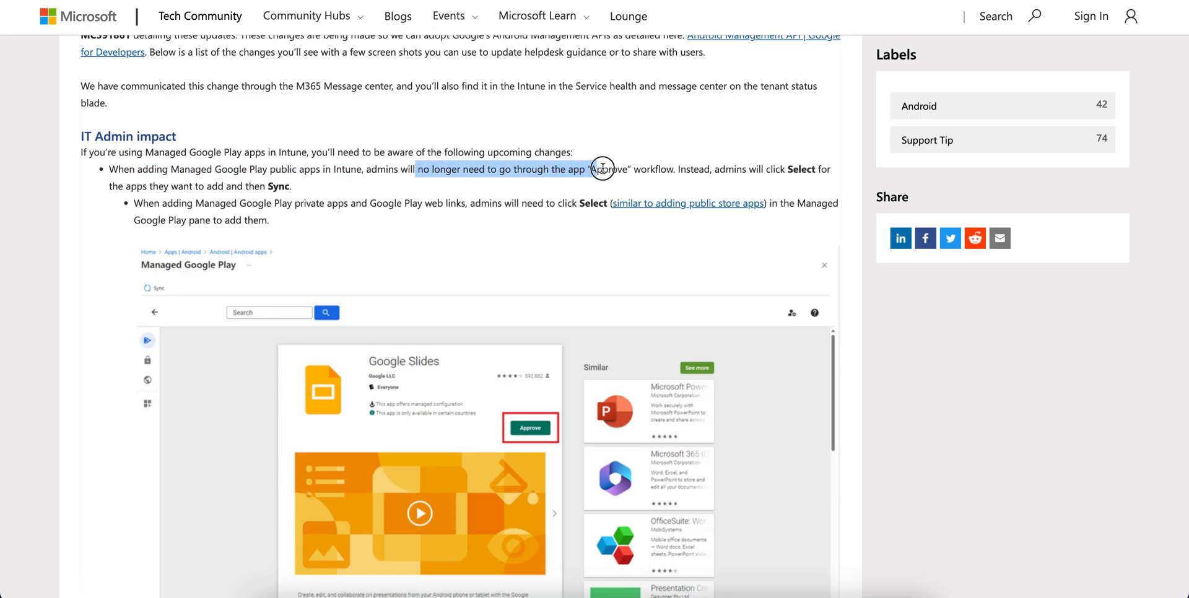
{"action": "mouse_move", "coordinate": [674, 171]}
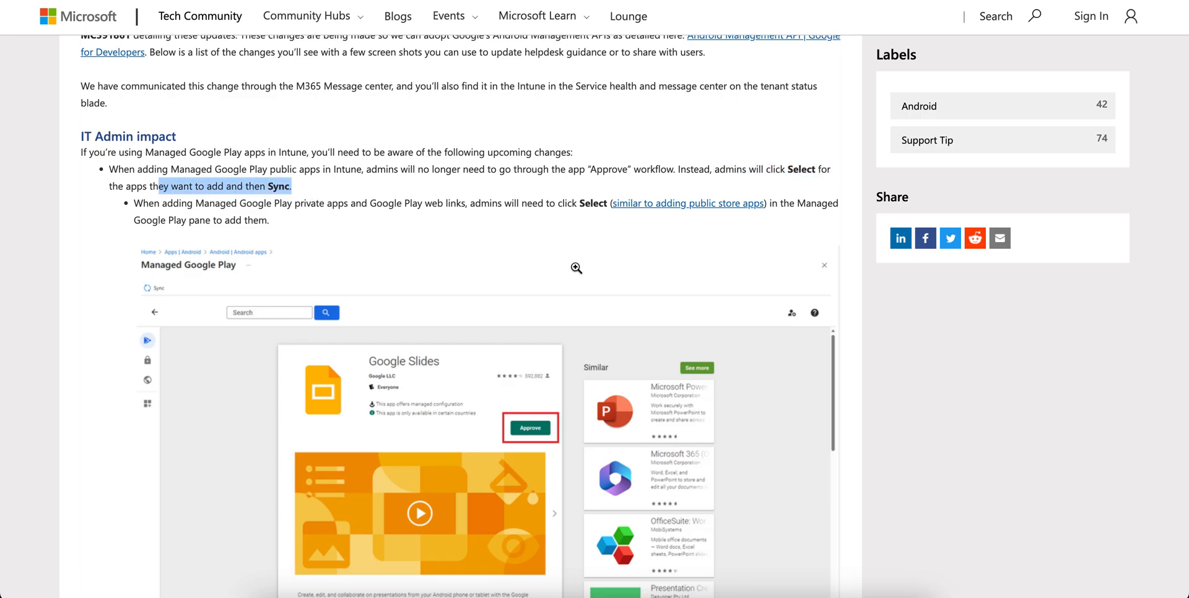
Step: Highlight the private-apps and daily-sync bullets, then pick Managed Google Play app in Intune
{"action": "scroll", "scroll_direction": "down", "scroll_amount": 3}
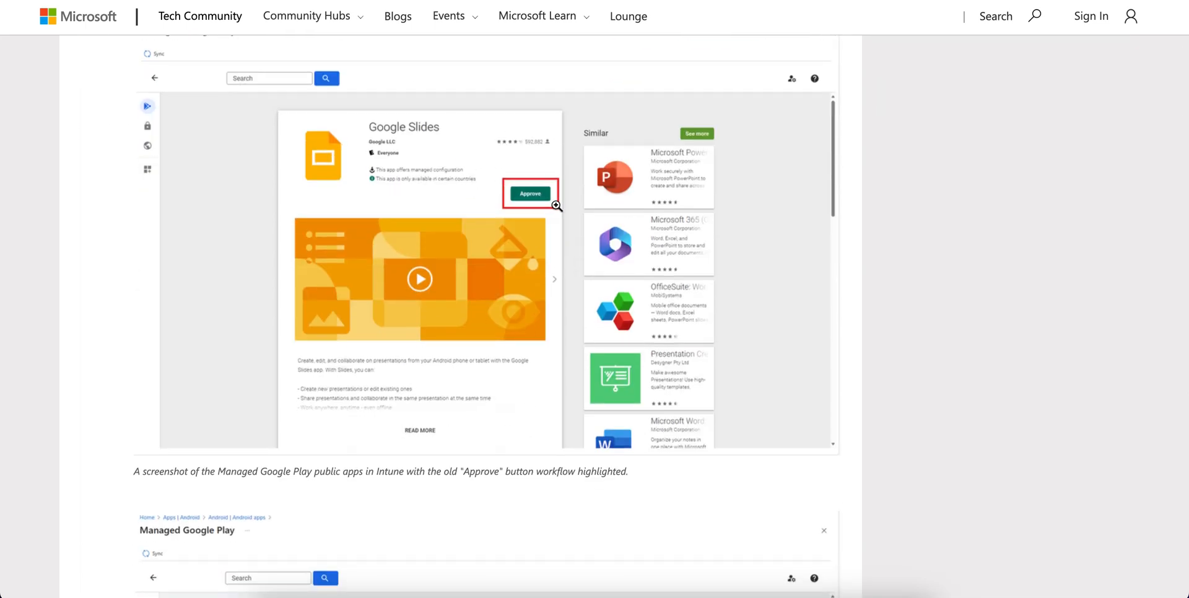
{"action": "scroll", "scroll_direction": "down", "scroll_amount": 3}
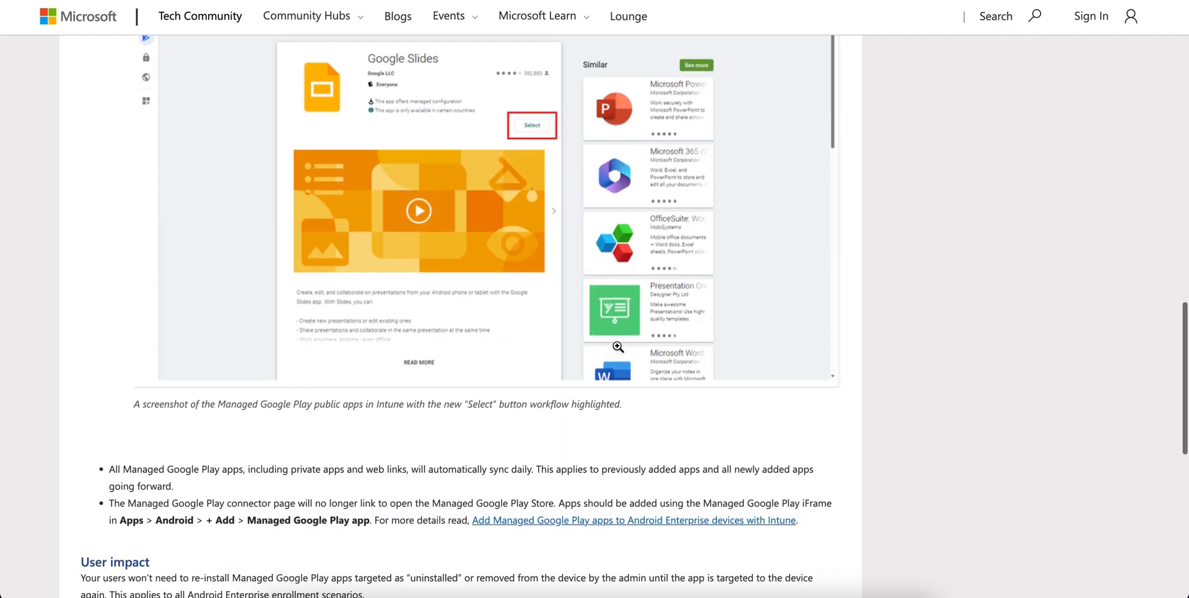
{"action": "scroll", "scroll_direction": "down", "scroll_amount": 3}
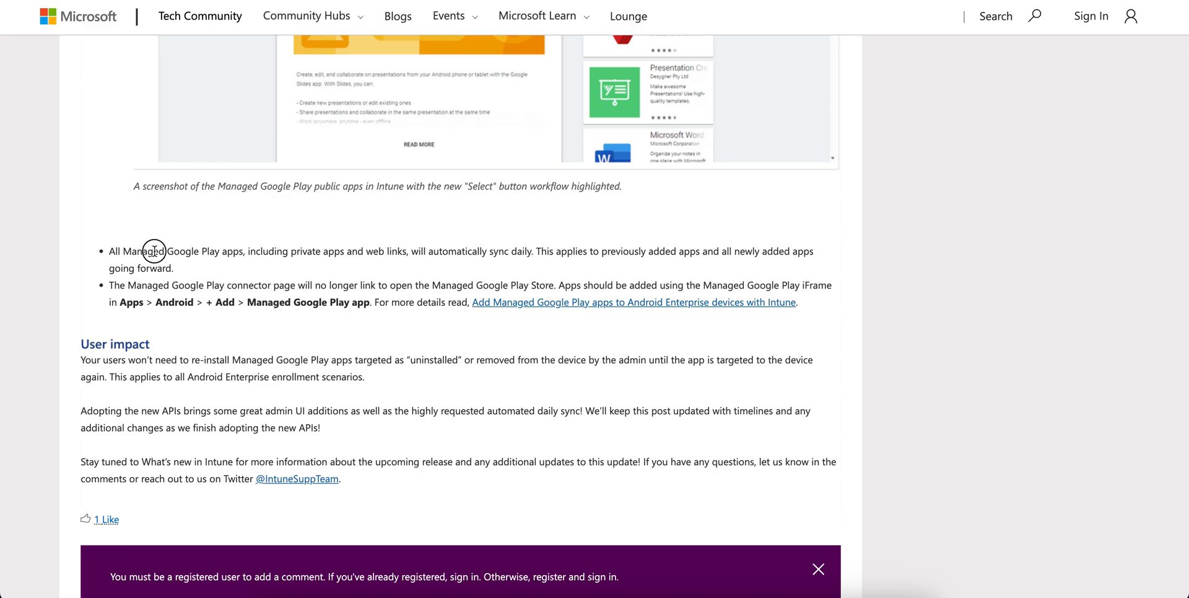
{"action": "left_click_drag", "start_coordinate": [148, 251], "coordinate": [322, 251]}
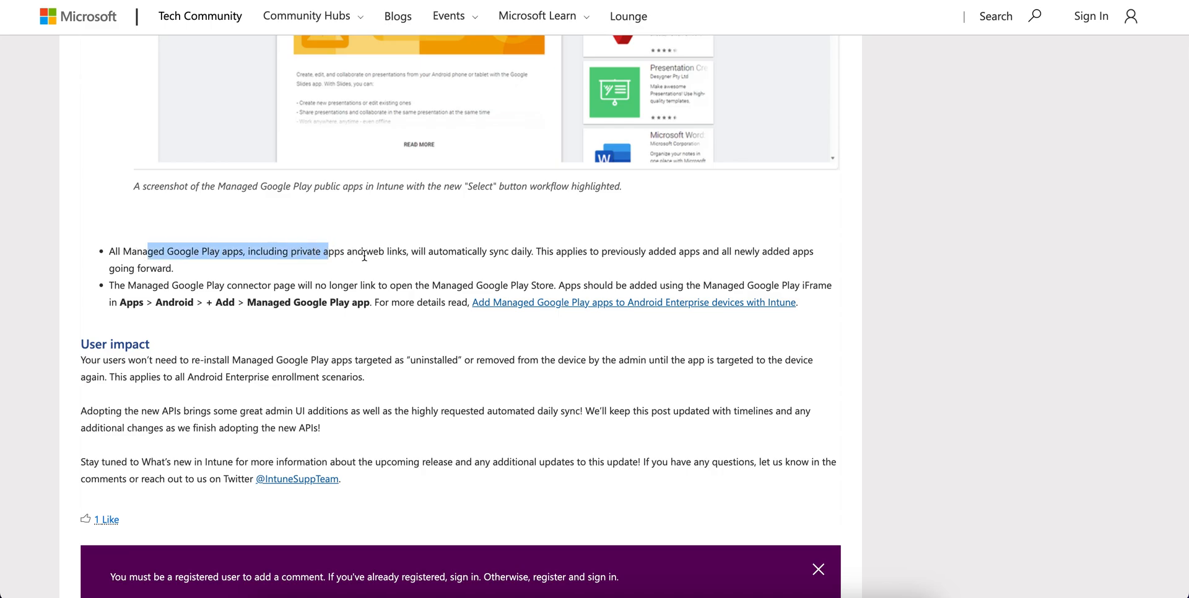
{"action": "left_click_drag", "start_coordinate": [364, 257], "coordinate": [538, 257]}
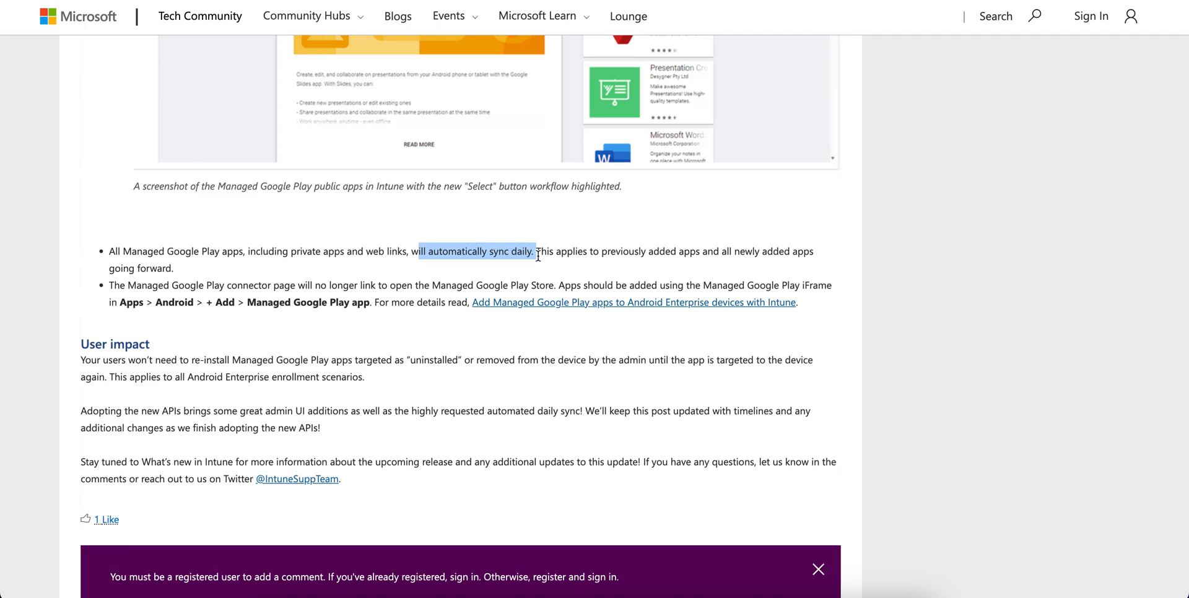
{"action": "left_click", "coordinate": [841, 286]}
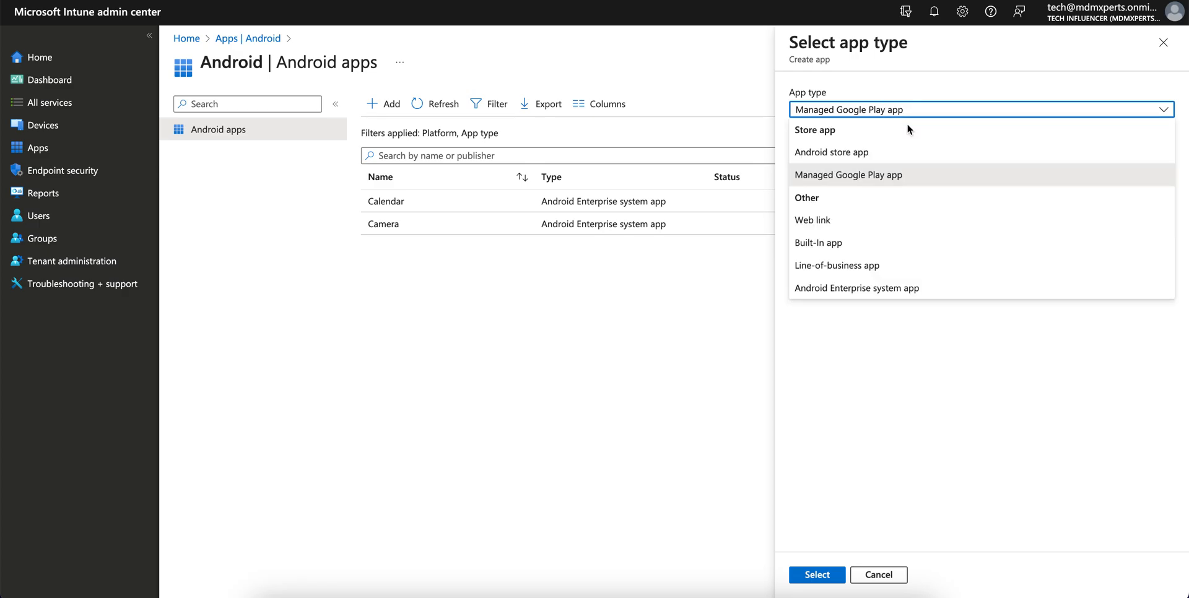
{"action": "mouse_move", "coordinate": [924, 182]}
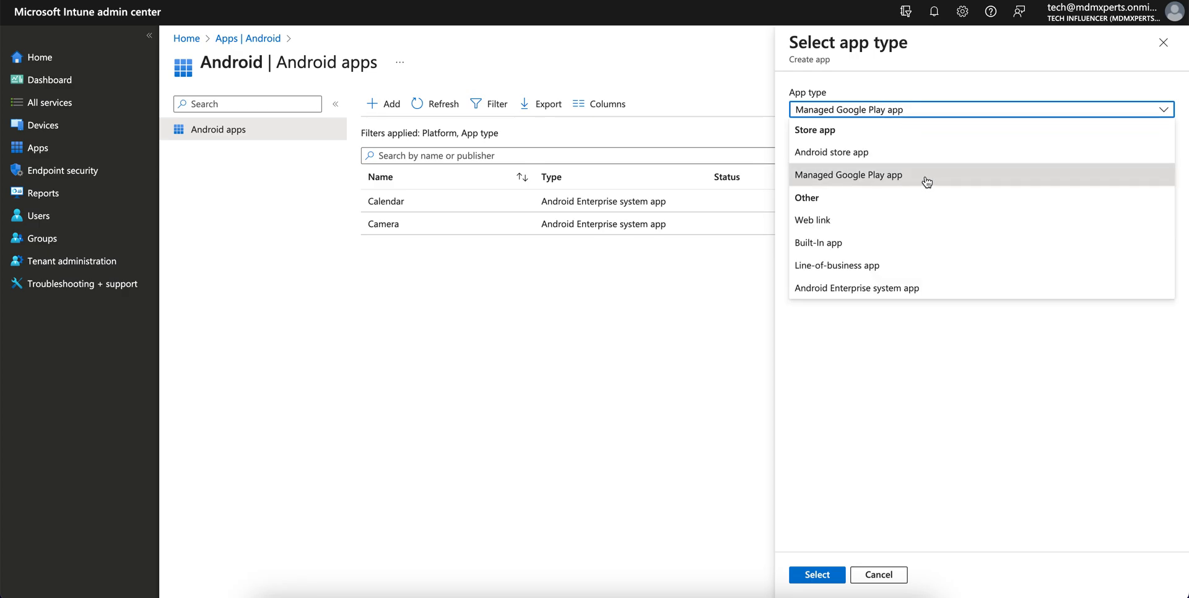
{"action": "left_click", "coordinate": [848, 175]}
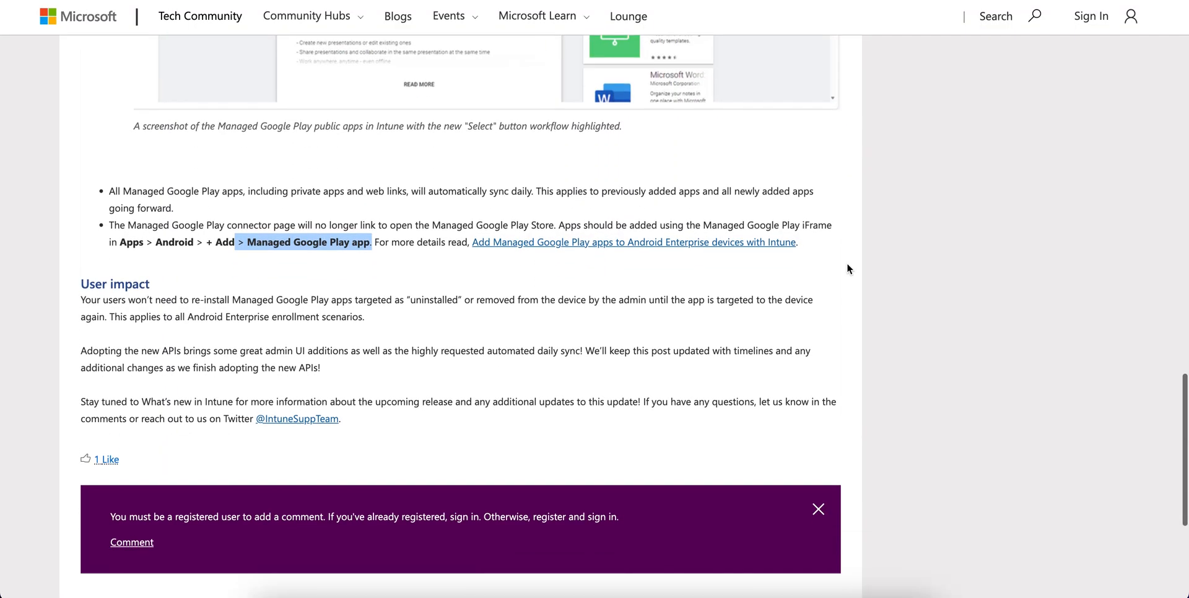
{"action": "mouse_move", "coordinate": [502, 283]}
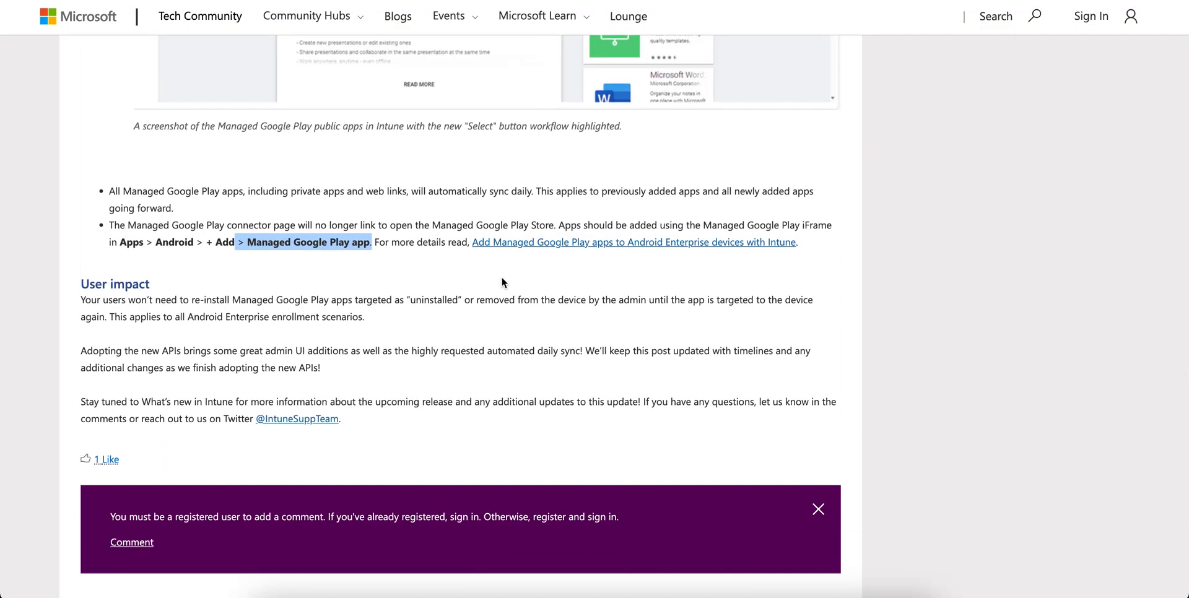
{"action": "left_click_drag", "start_coordinate": [134, 300], "coordinate": [378, 300]}
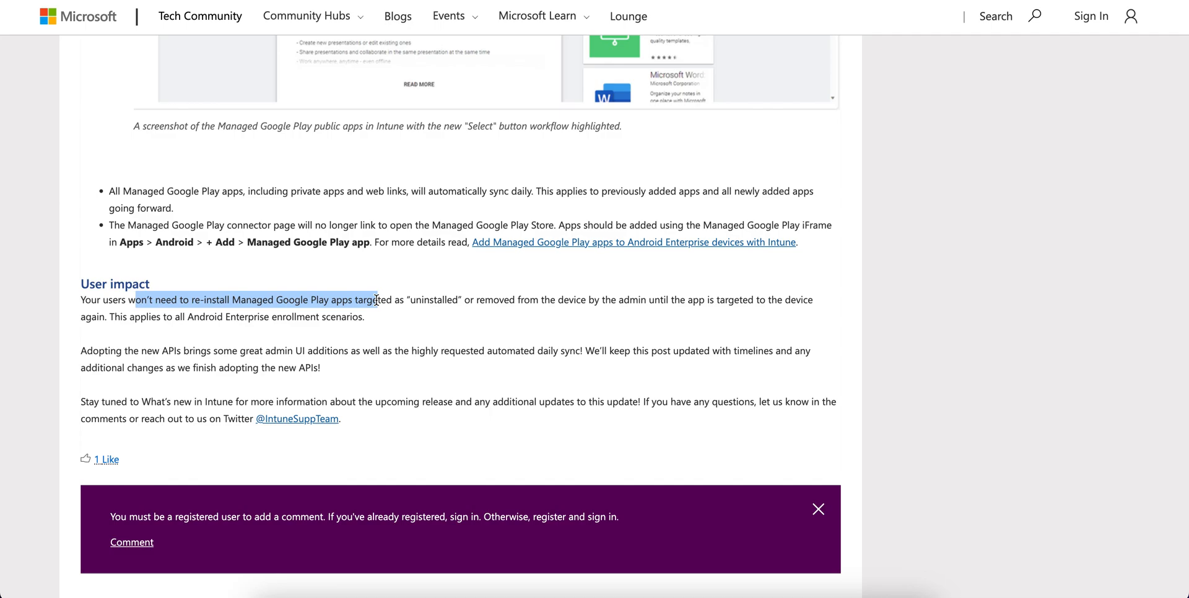
{"action": "left_click_drag", "start_coordinate": [377, 300], "coordinate": [80, 281]}
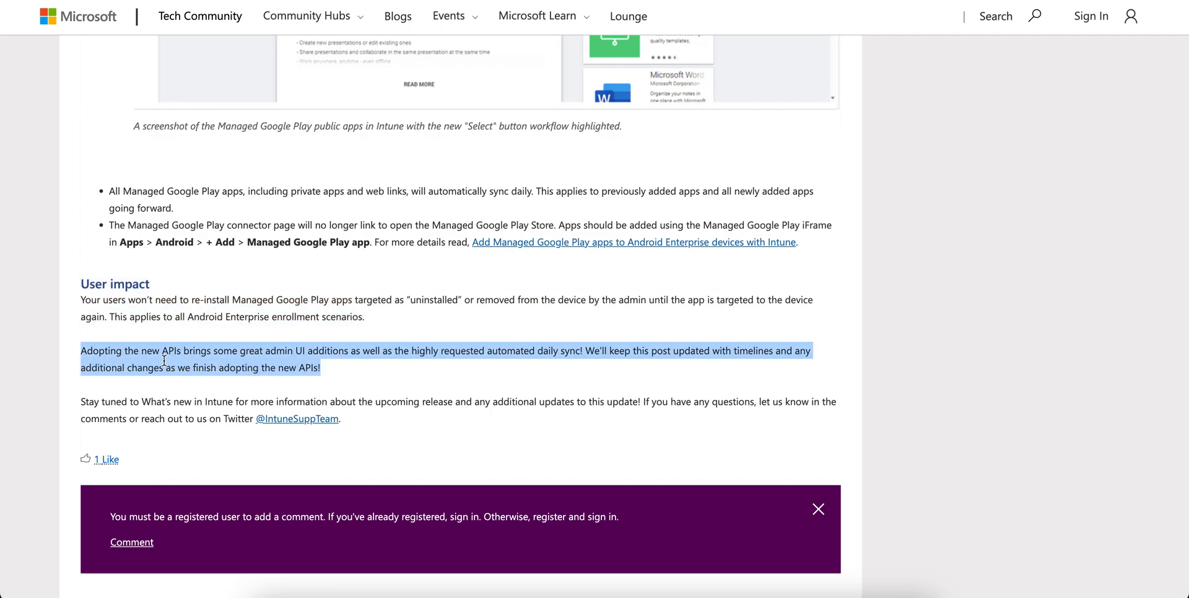
{"action": "mouse_move", "coordinate": [369, 391]}
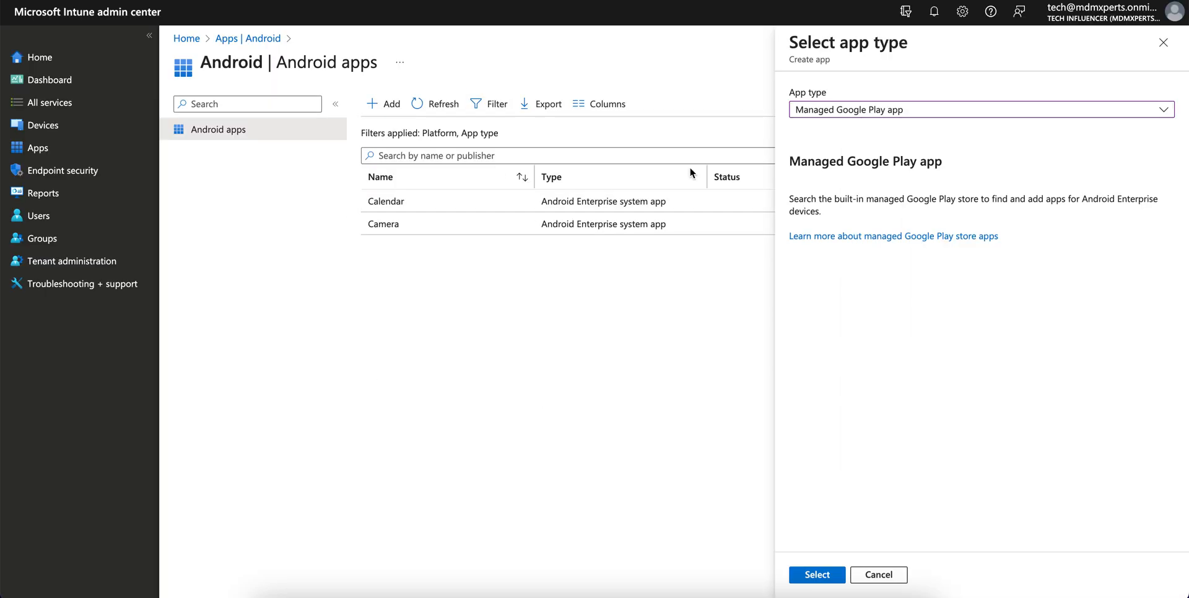
{"action": "mouse_move", "coordinate": [933, 129]}
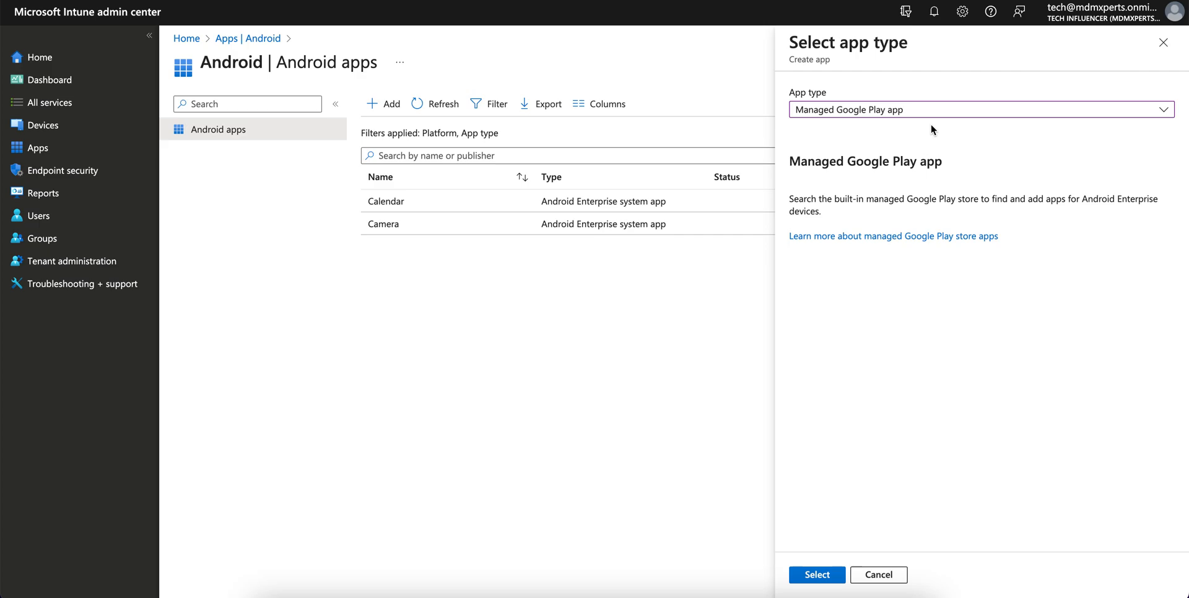